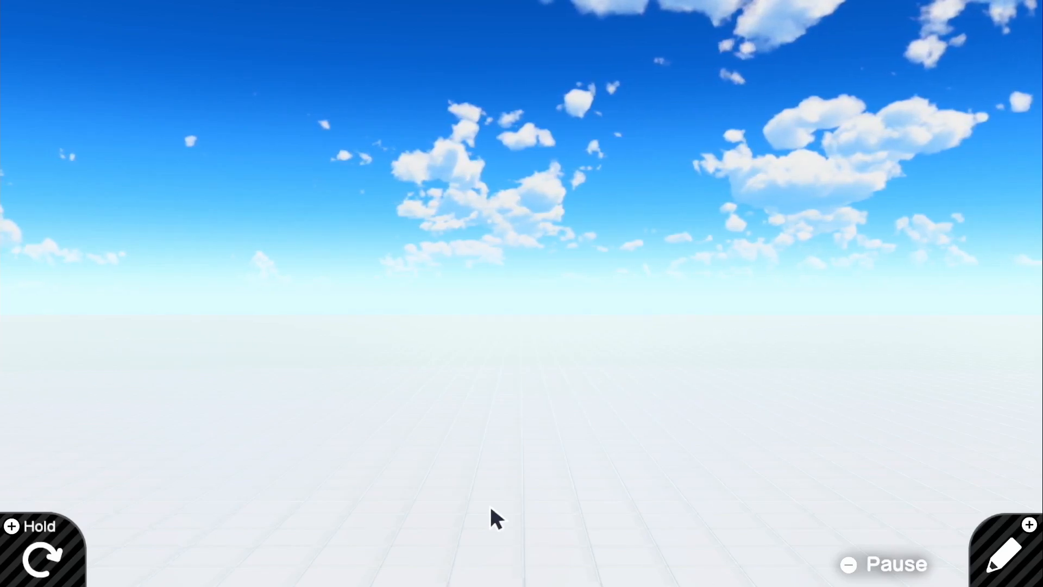
{"action": "mouse_move", "coordinate": [805, 306]}
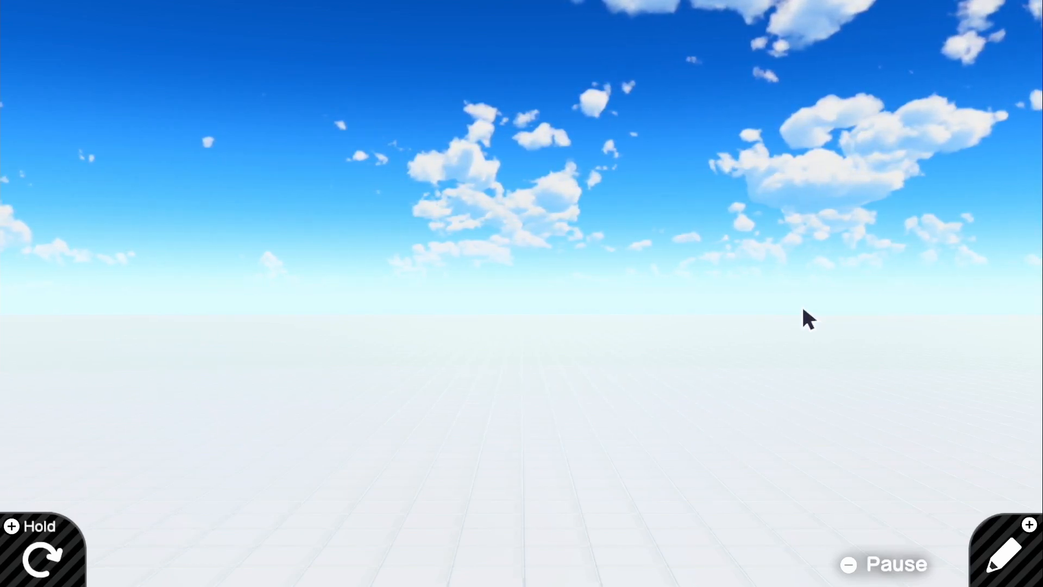
Enter programming mode and place a Person and a Camera connected together.
{"action": "left_click", "coordinate": [1006, 562]}
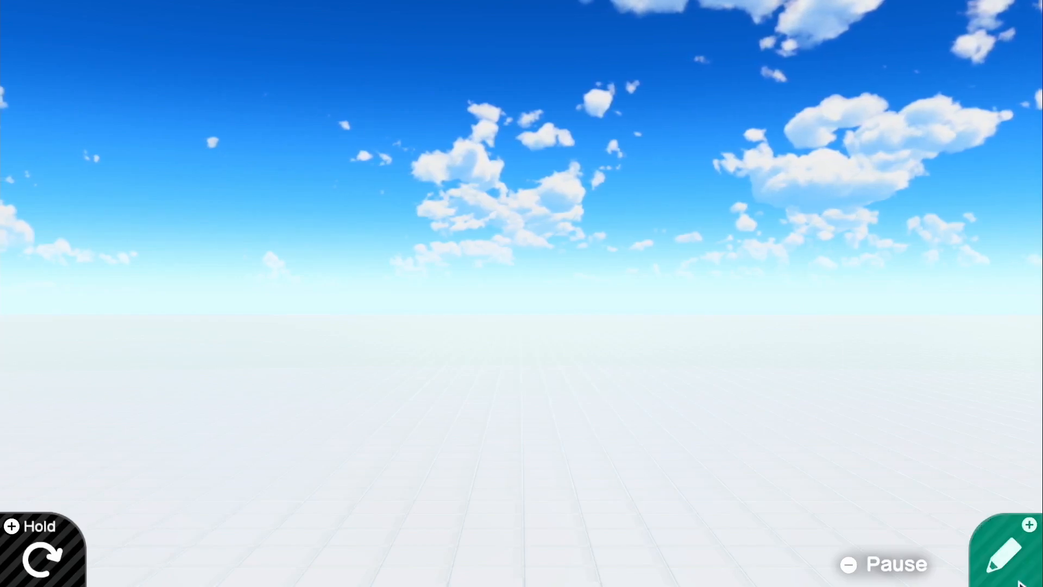
{"action": "left_click", "coordinate": [1004, 566]}
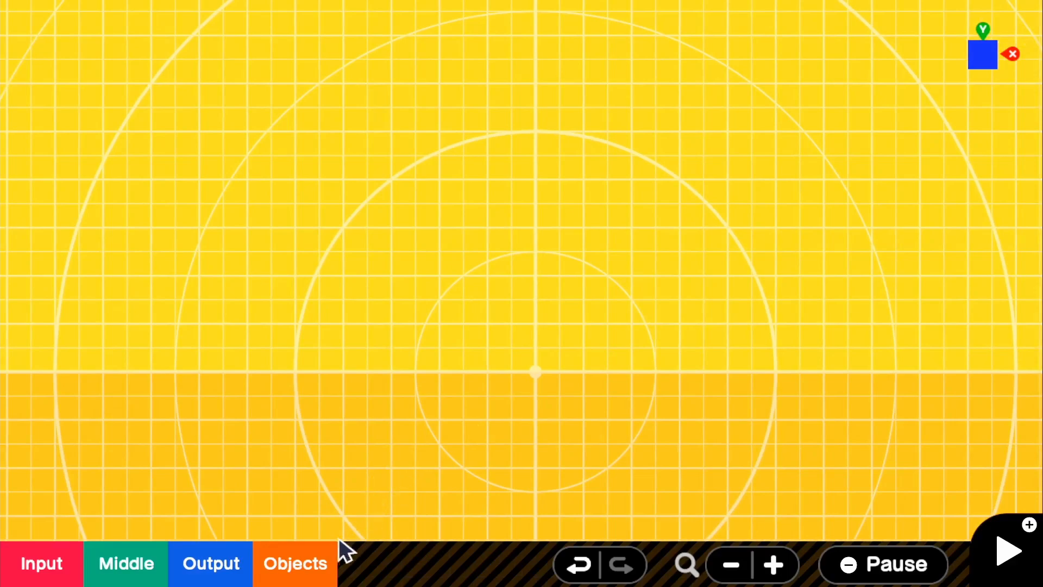
{"action": "mouse_move", "coordinate": [358, 561]}
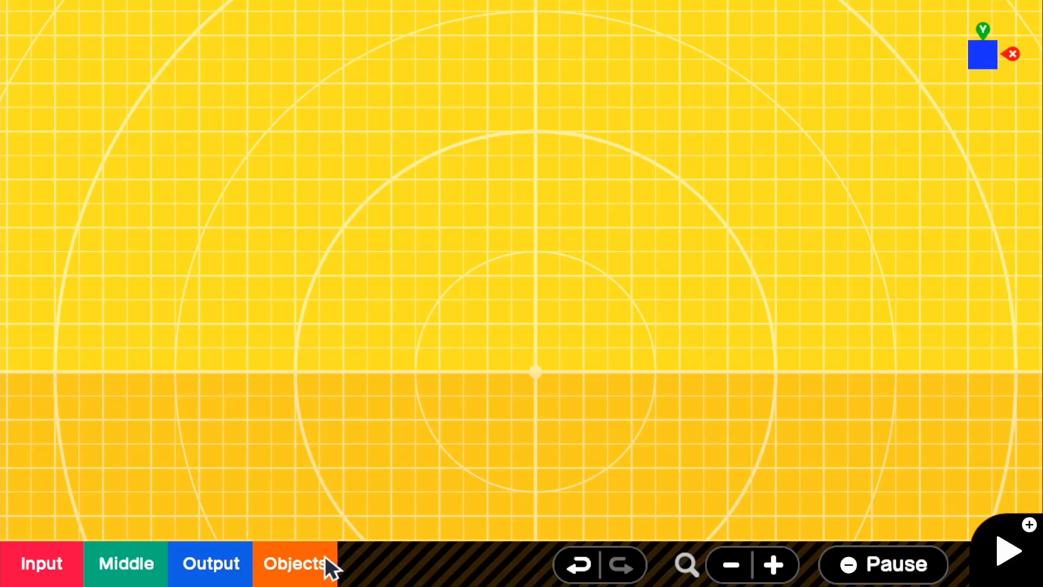
{"action": "left_click", "coordinate": [295, 579]}
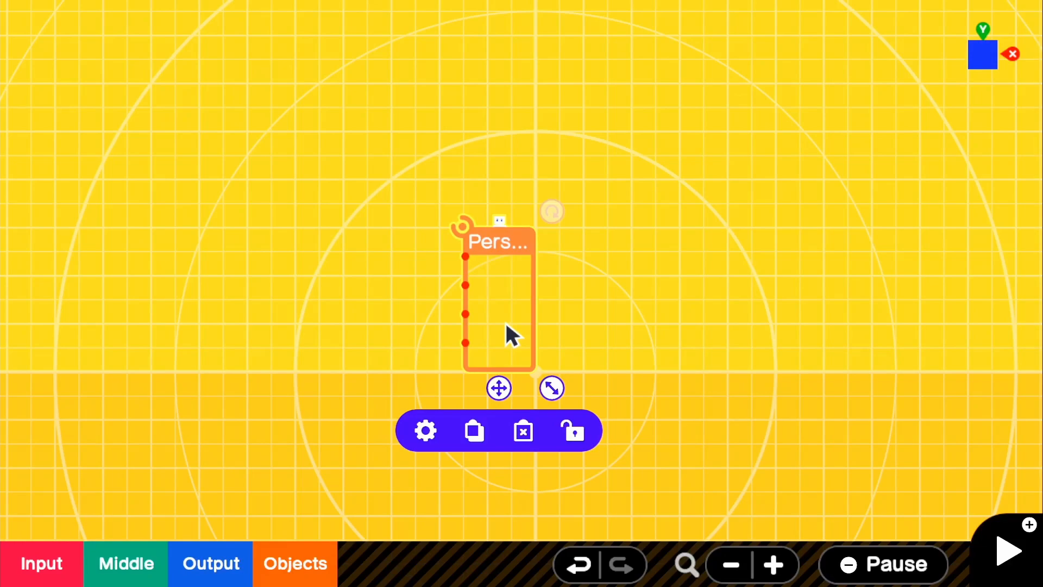
{"action": "left_click", "coordinate": [295, 578]}
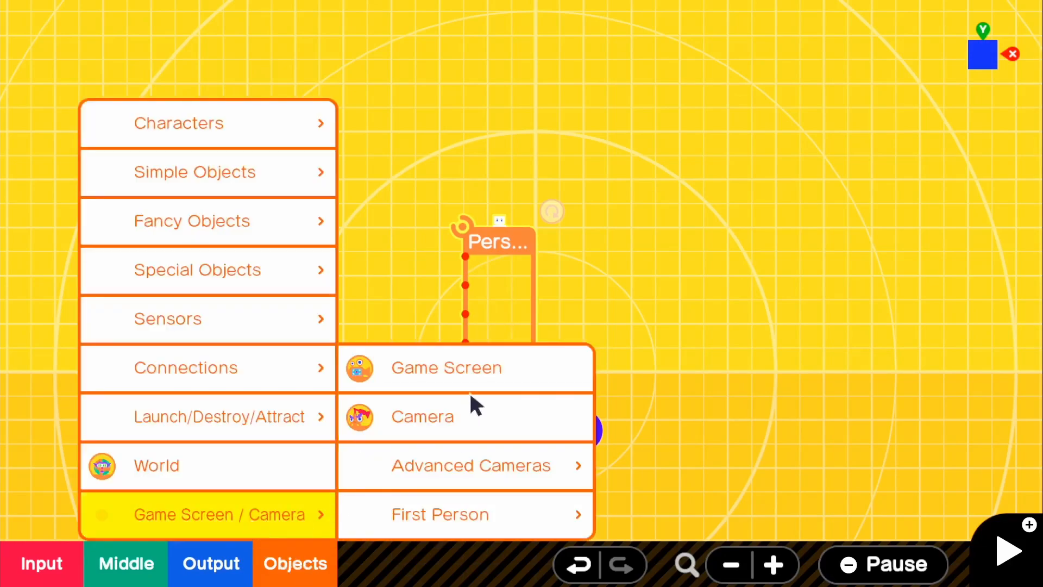
{"action": "left_click", "coordinate": [422, 417]}
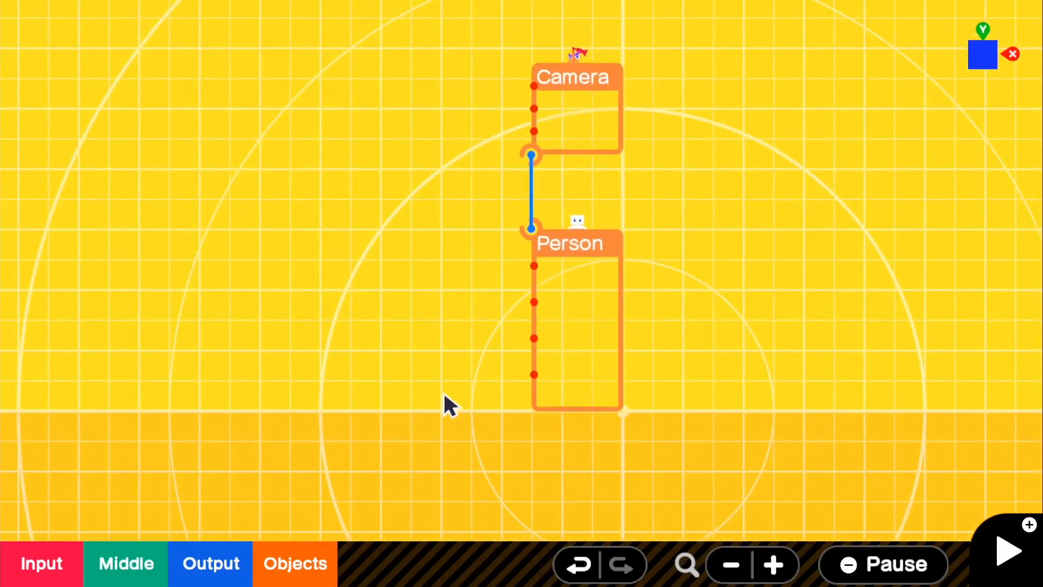
Add Stick Up/Down and Left/Right inputs driving the Person's movement.
{"action": "left_click", "coordinate": [42, 563]}
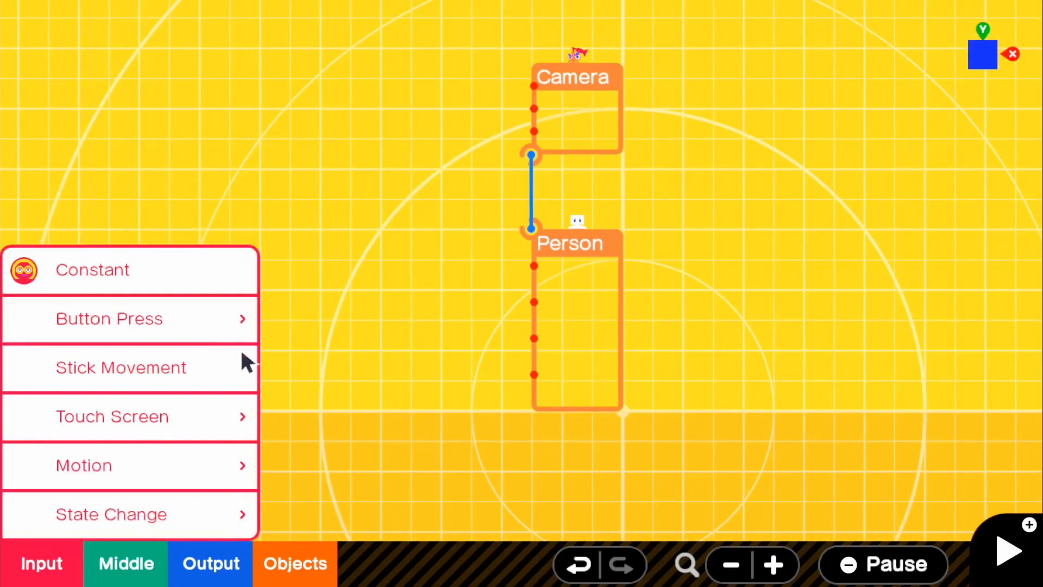
{"action": "mouse_move", "coordinate": [179, 332]}
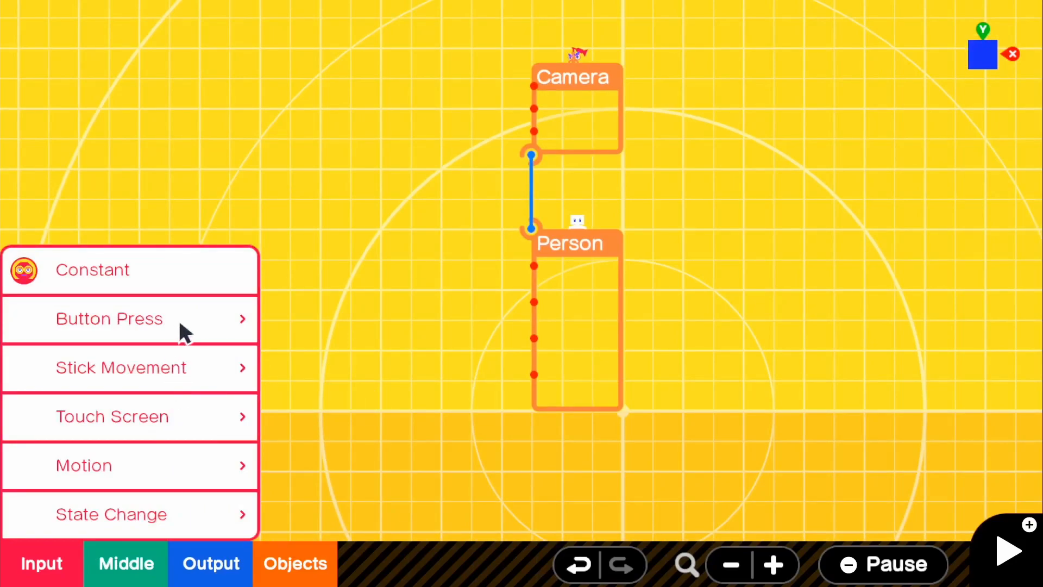
{"action": "left_click", "coordinate": [121, 367]}
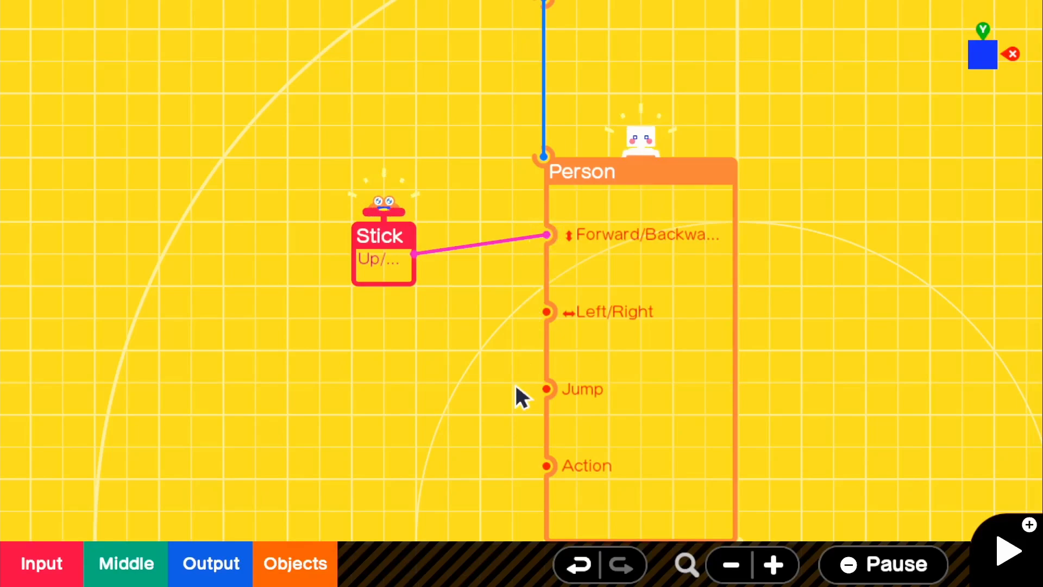
{"action": "left_click", "coordinate": [295, 578]}
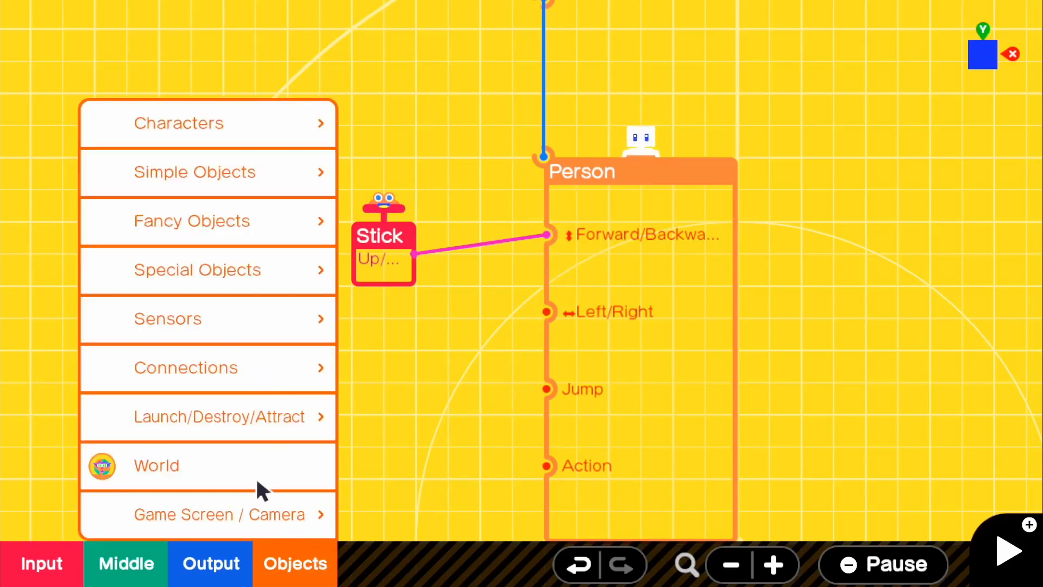
{"action": "left_click", "coordinate": [40, 578]}
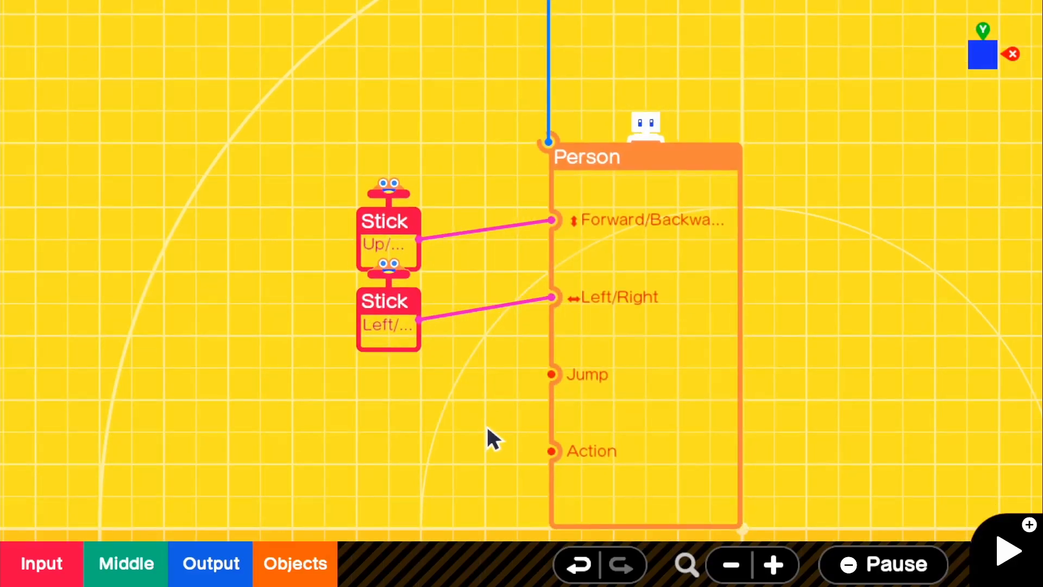
{"action": "mouse_move", "coordinate": [645, 403]}
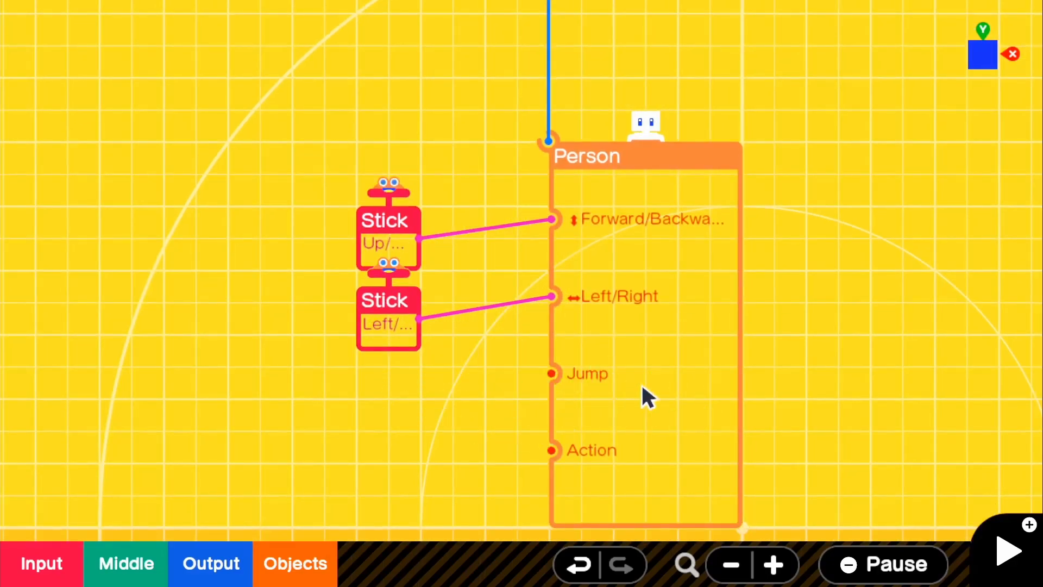
{"action": "mouse_move", "coordinate": [619, 386]}
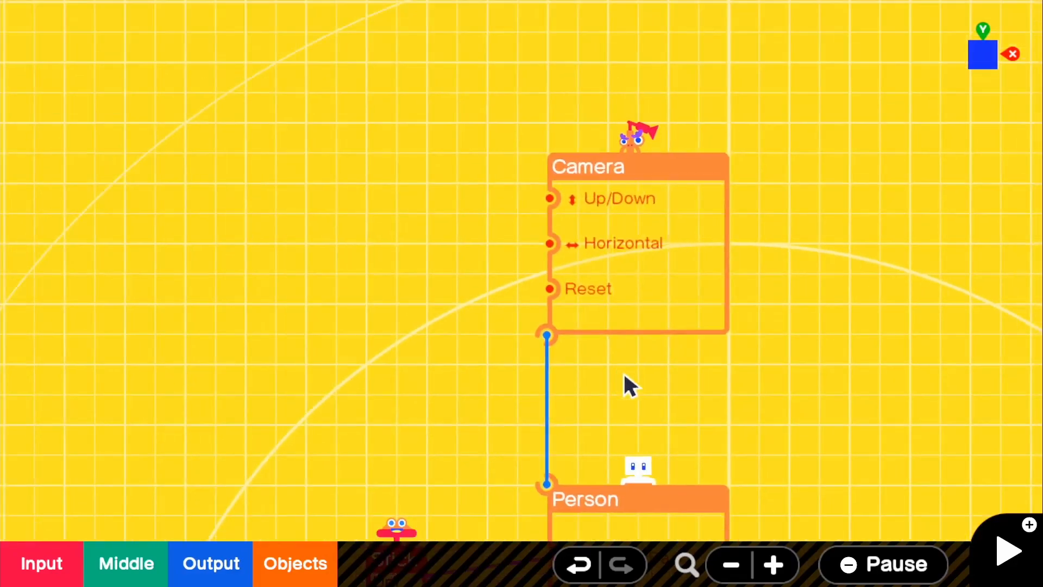
{"action": "mouse_move", "coordinate": [104, 574]}
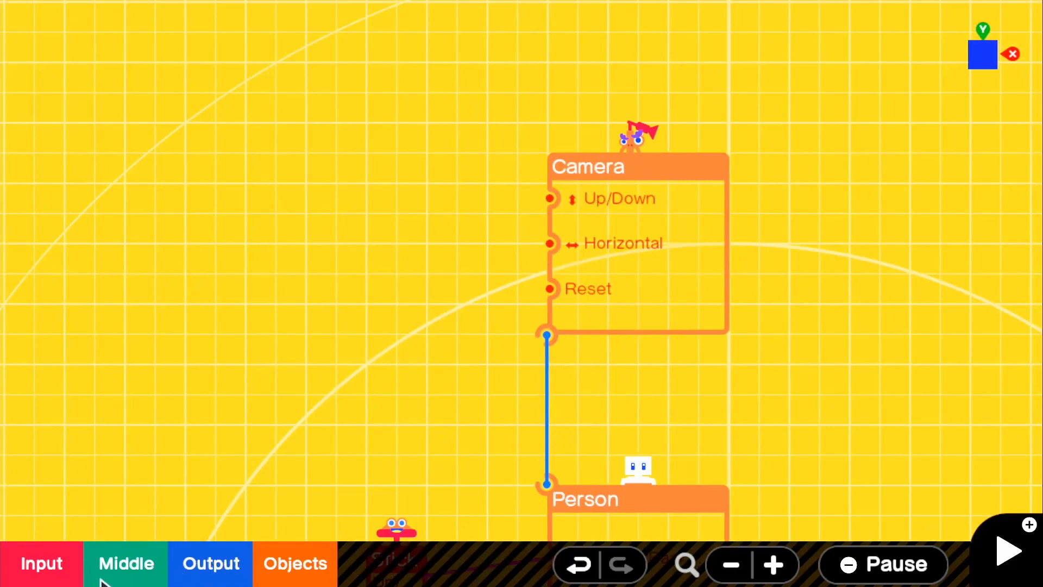
Add a stick Up/Down input and wire it to the Camera's Up/Down.
{"action": "left_click", "coordinate": [41, 563]}
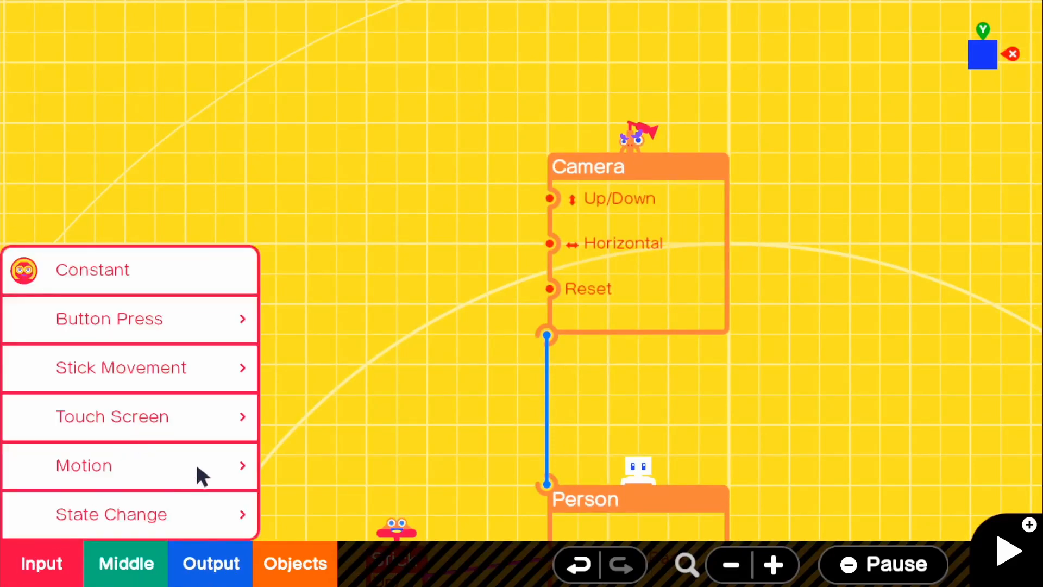
{"action": "left_click", "coordinate": [120, 368]}
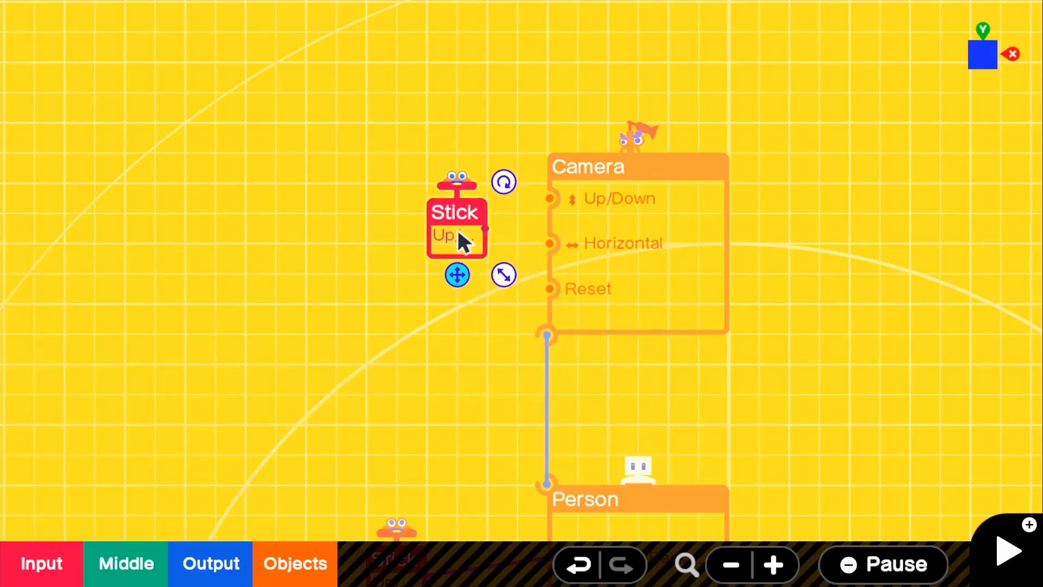
{"action": "left_click_drag", "start_coordinate": [483, 234], "coordinate": [551, 186]}
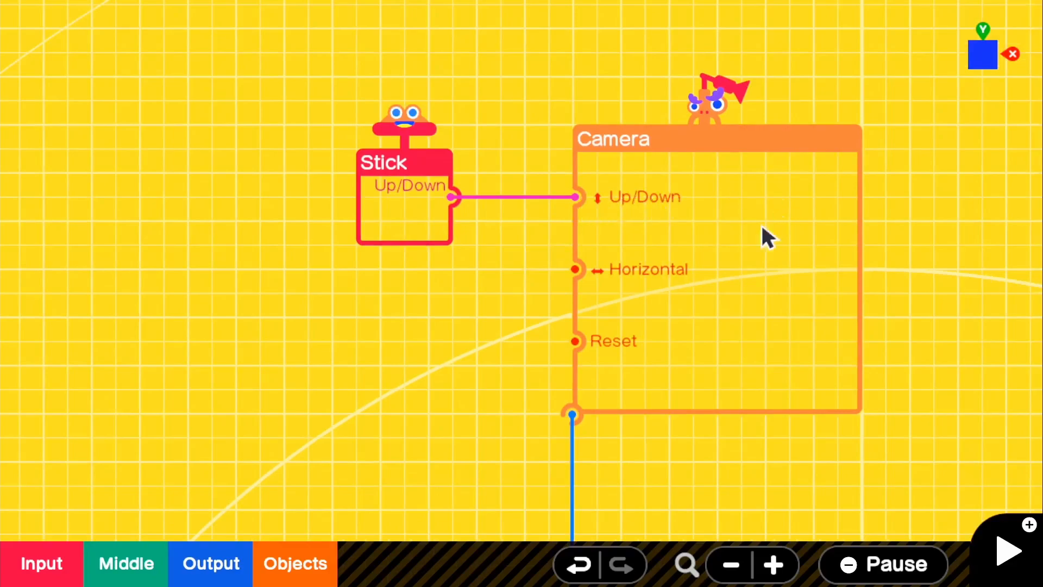
Add the second stick's Left/Right input.
{"action": "left_click", "coordinate": [40, 563]}
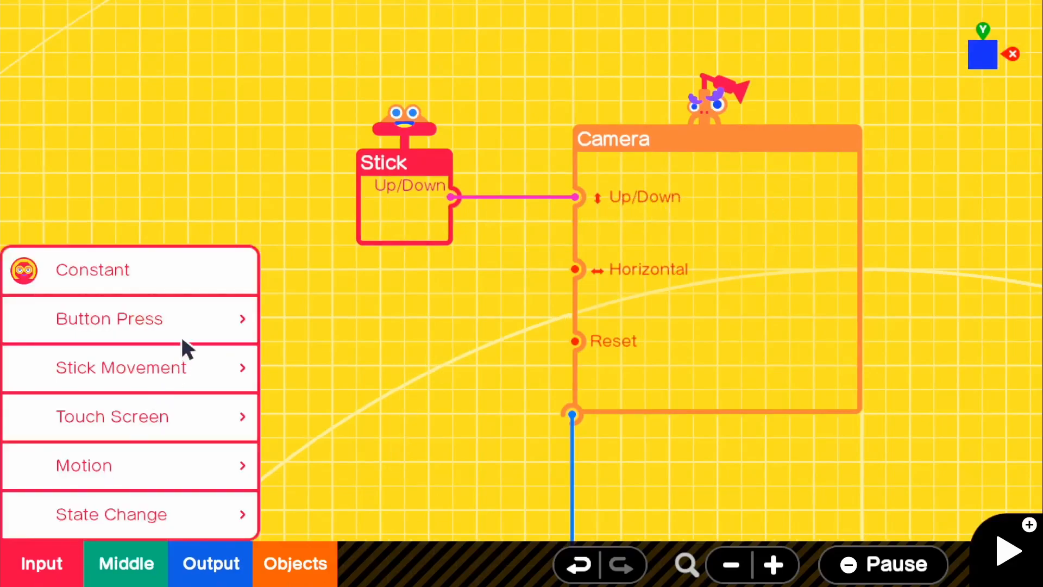
{"action": "left_click", "coordinate": [120, 367]}
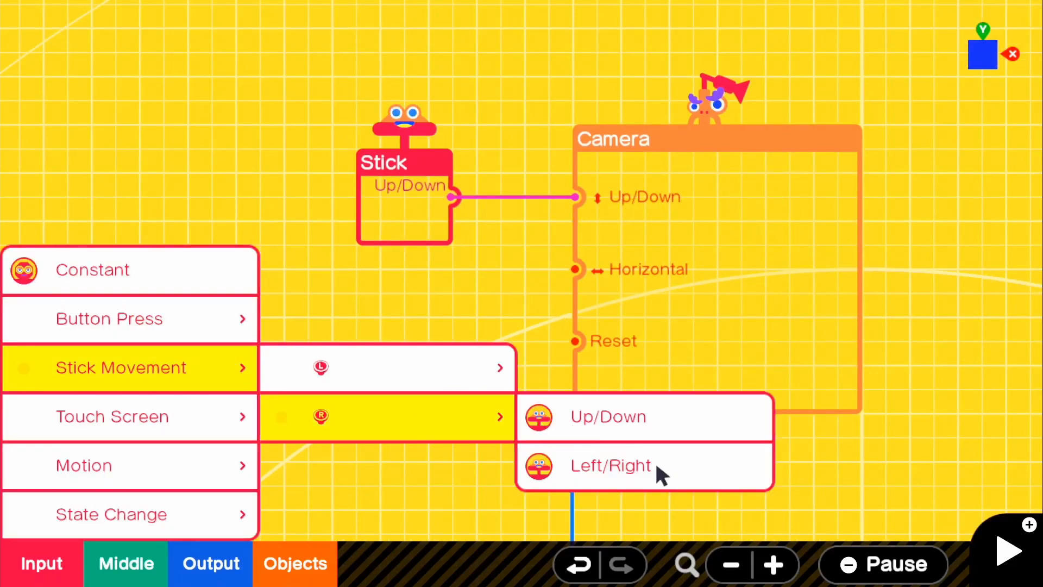
{"action": "left_click", "coordinate": [611, 465]}
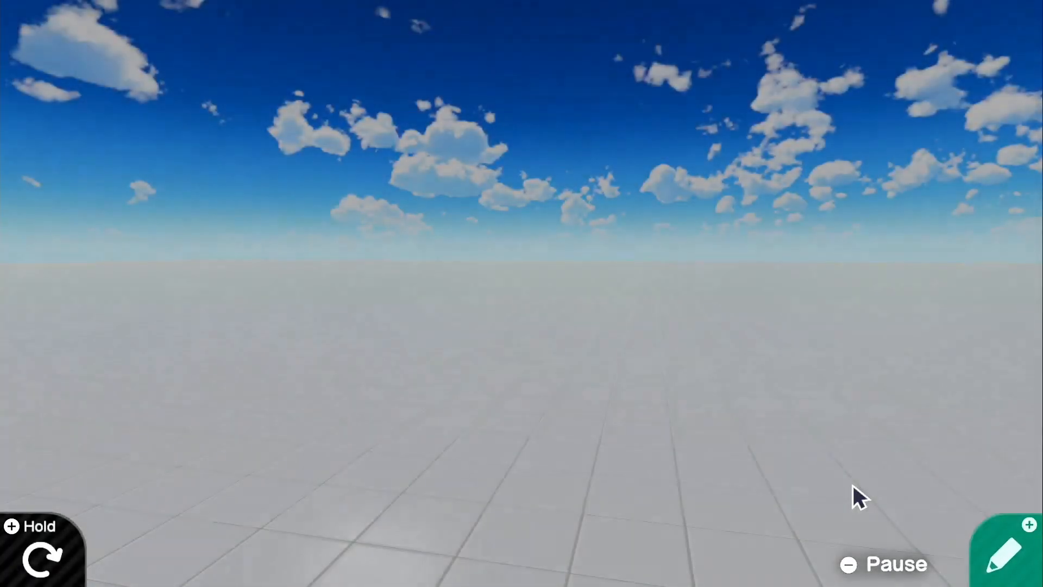
Test-play the first-person world, then return to the programming screen.
{"action": "left_click", "coordinate": [1008, 555]}
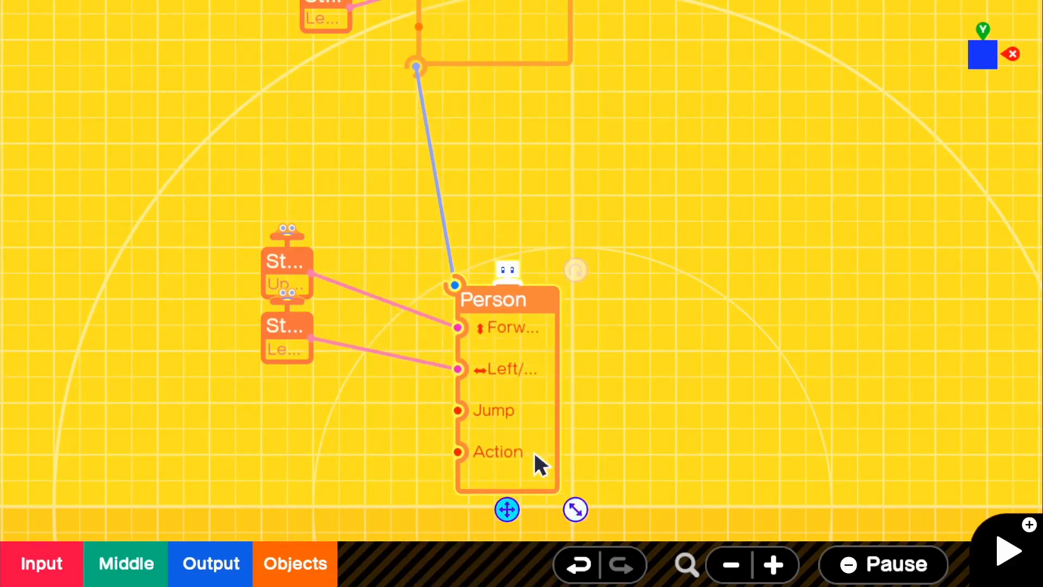
{"action": "left_click", "coordinate": [1008, 552]}
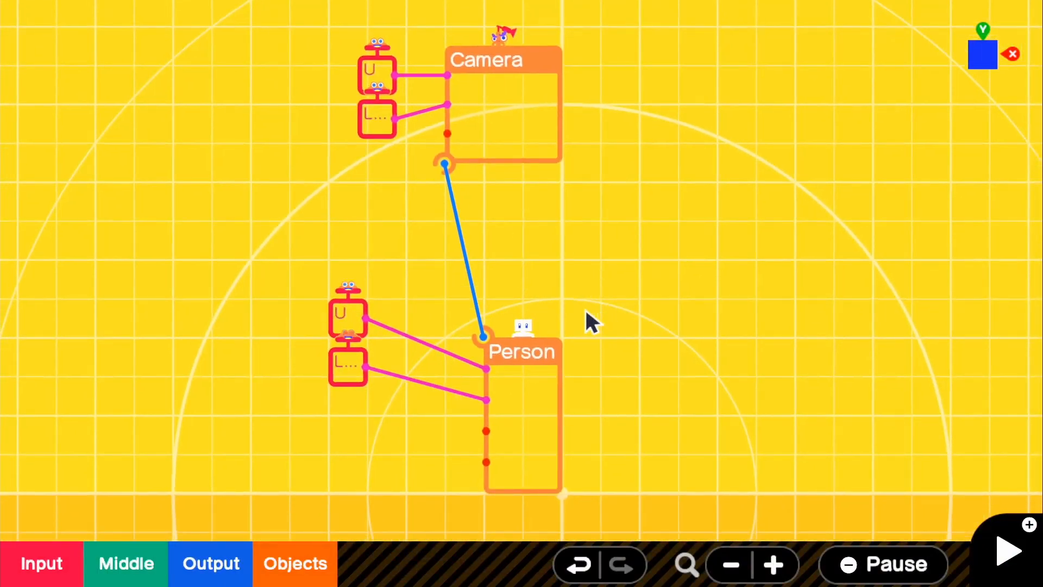
Switch off the Person Nodon's Visible setting.
{"action": "left_click", "coordinate": [522, 351]}
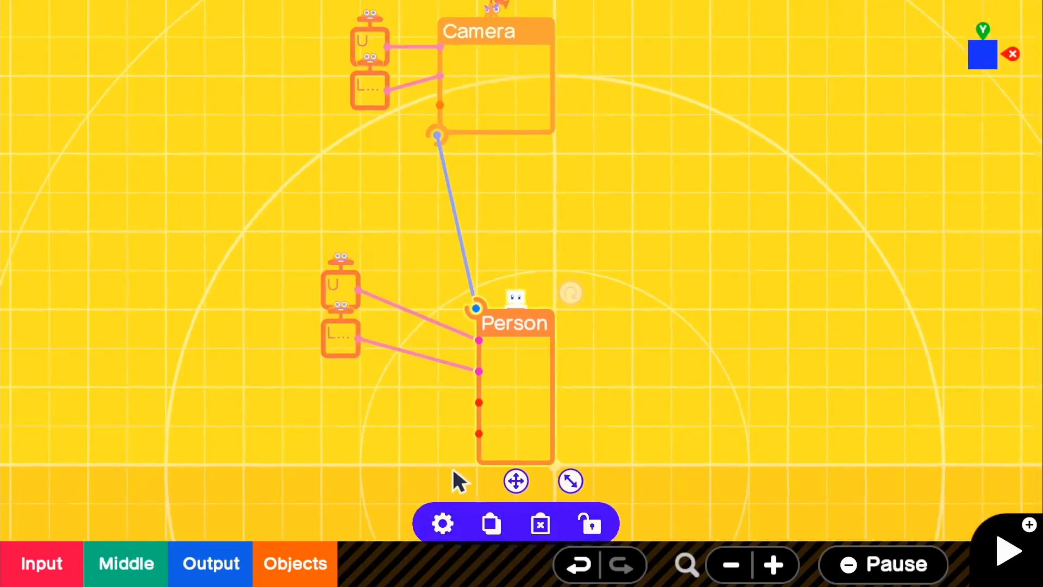
{"action": "left_click", "coordinate": [443, 523]}
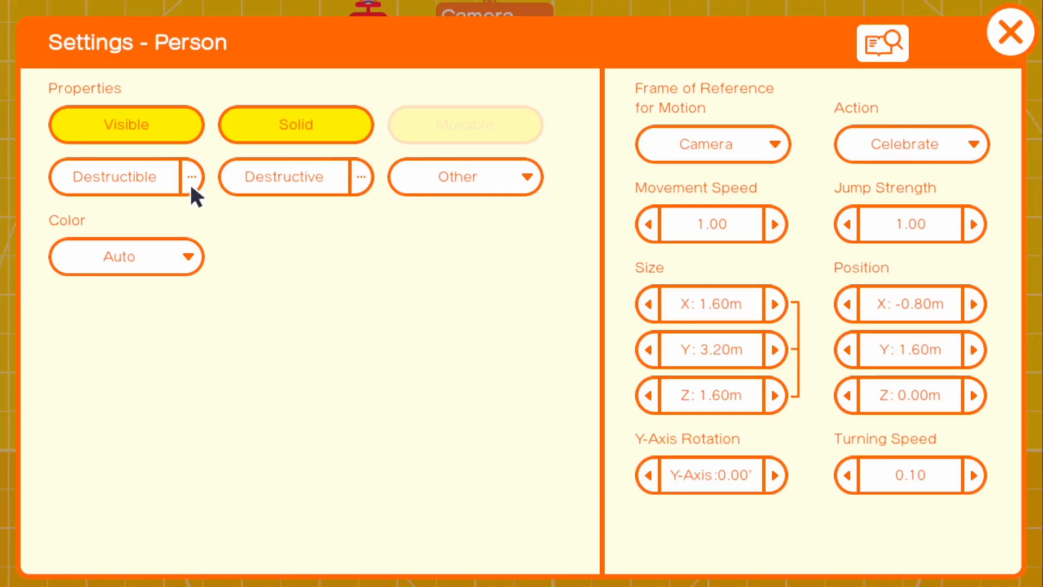
{"action": "left_click", "coordinate": [126, 124]}
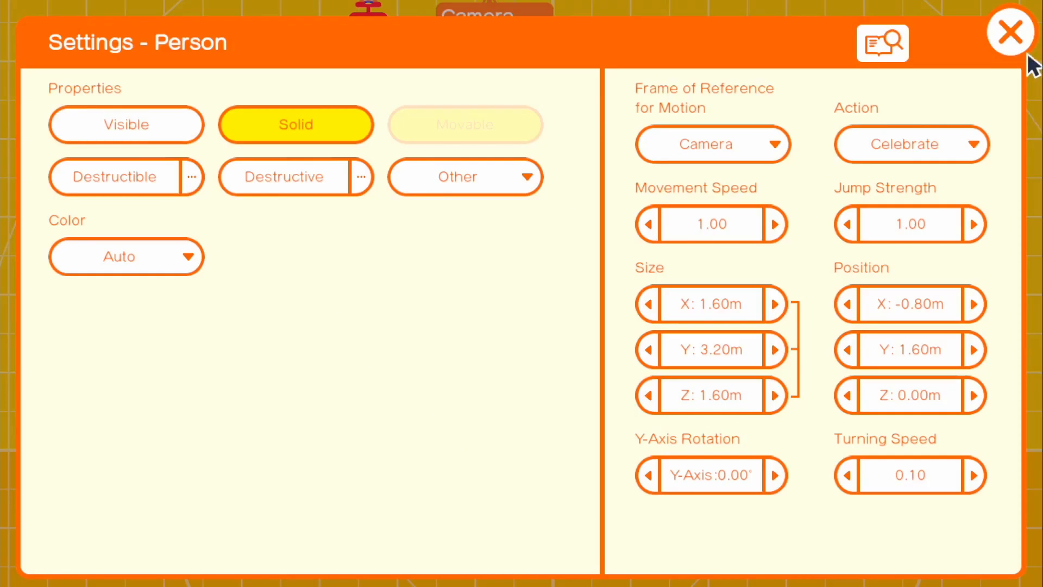
{"action": "left_click", "coordinate": [1010, 34]}
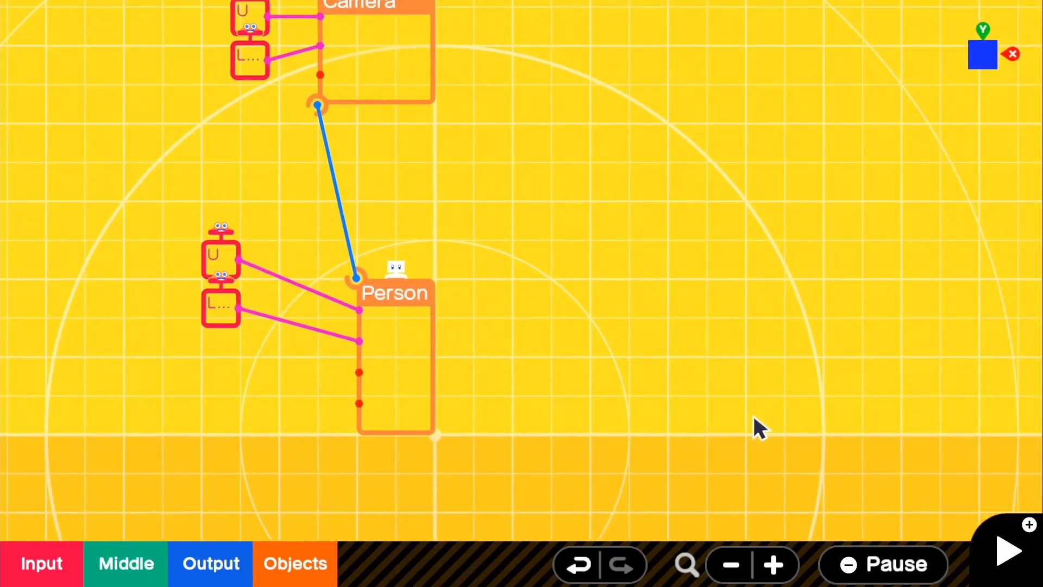
Place a new Object beside the Person on the grid.
{"action": "left_click", "coordinate": [294, 578]}
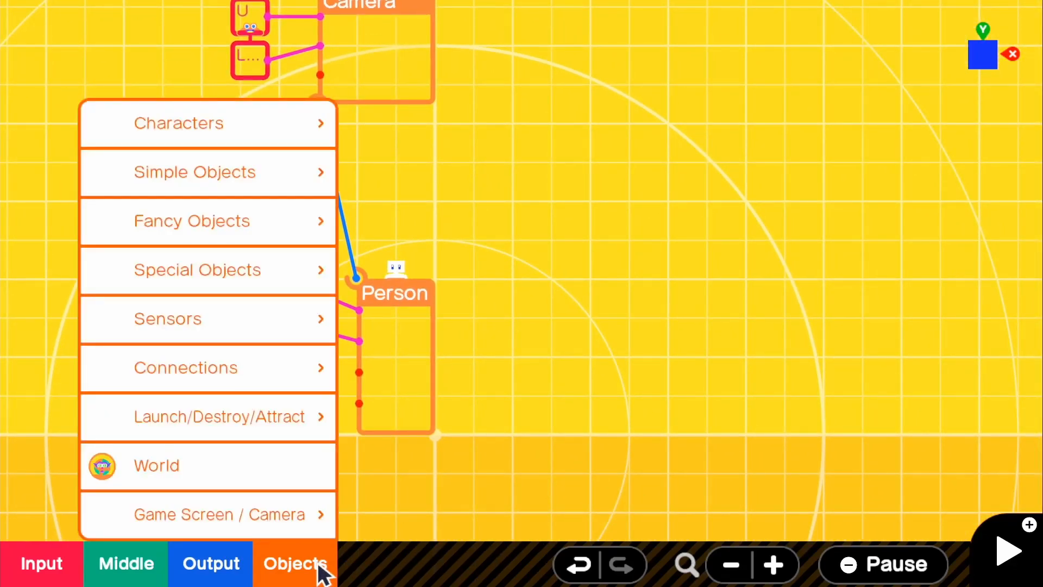
{"action": "left_click", "coordinate": [219, 514]}
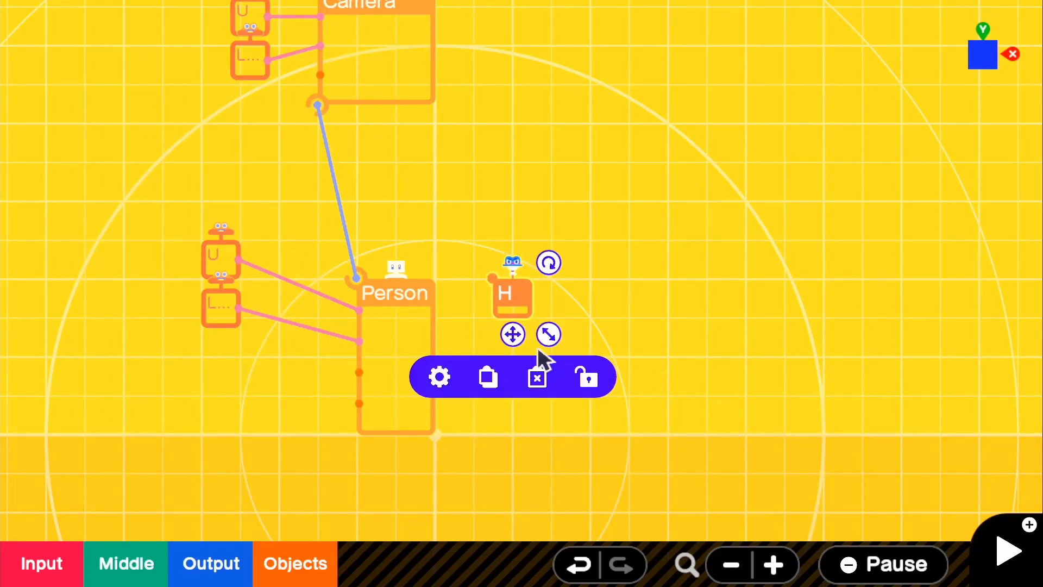
{"action": "left_click_drag", "start_coordinate": [512, 293], "coordinate": [551, 352]}
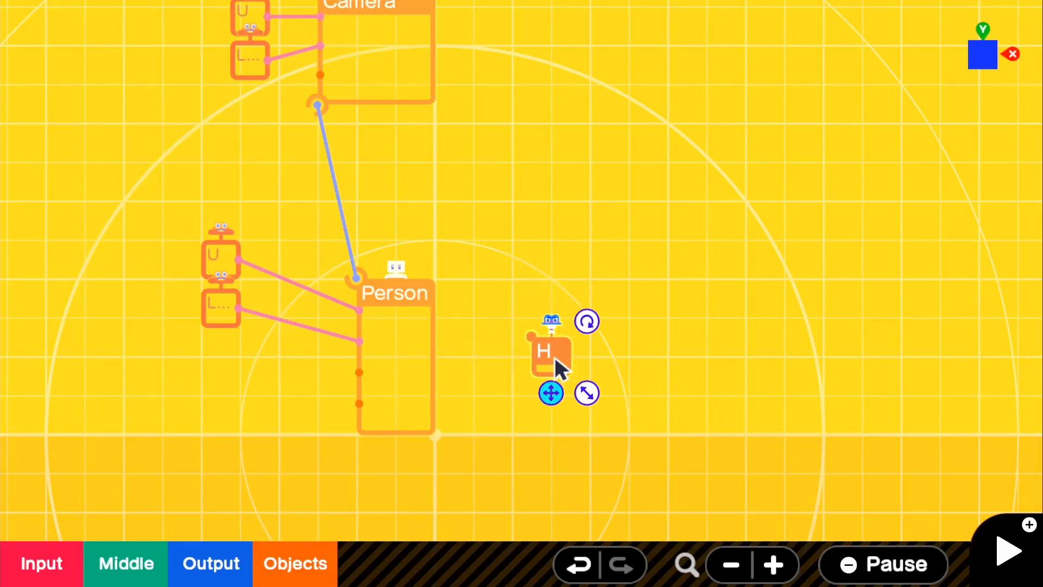
{"action": "left_click", "coordinate": [547, 352]}
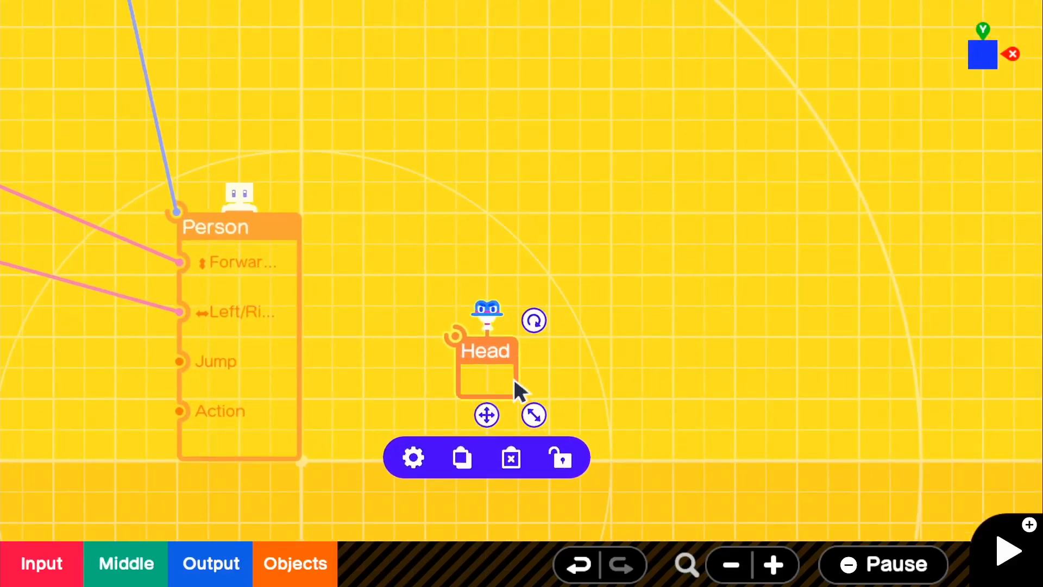
{"action": "mouse_move", "coordinate": [286, 309]}
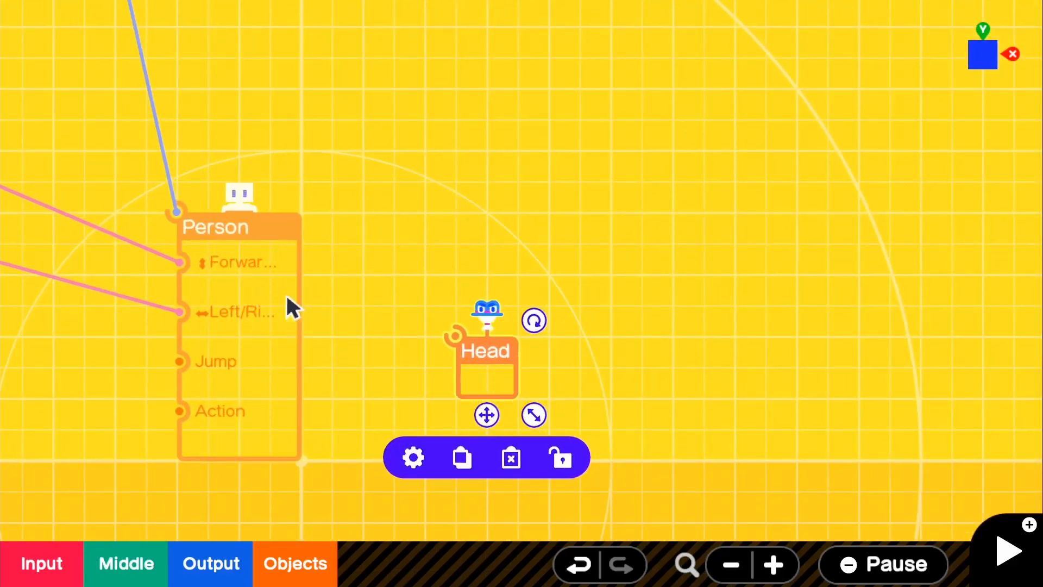
{"action": "mouse_move", "coordinate": [506, 385]}
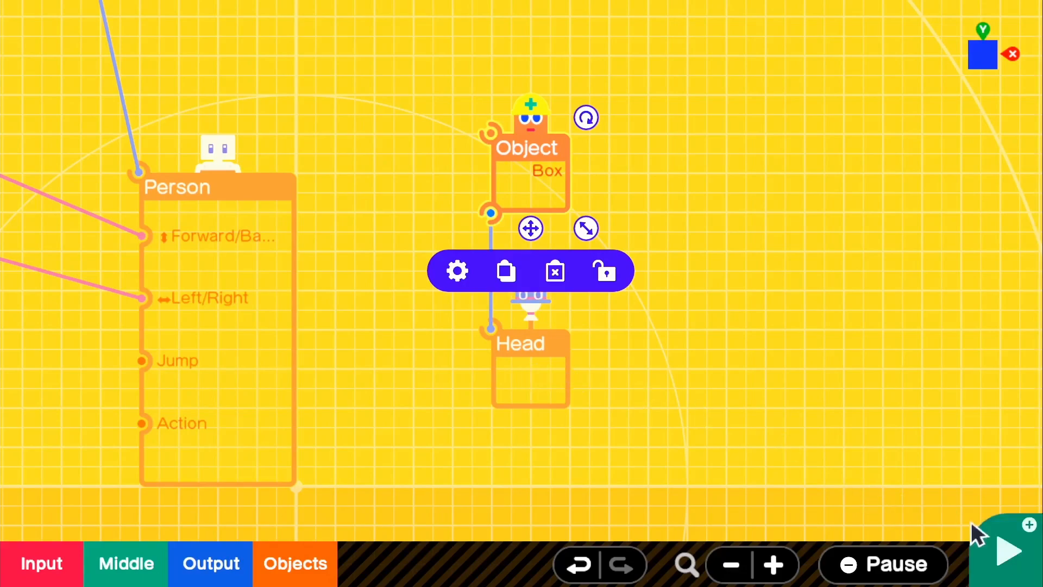
{"action": "left_click", "coordinate": [1008, 552]}
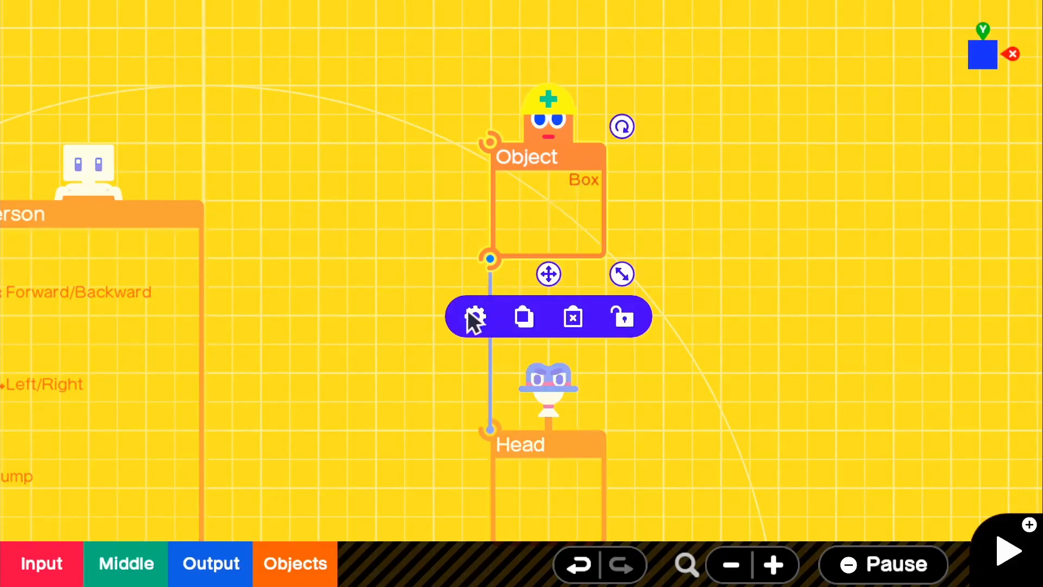
Set the box's manual connection point to Y+ on the Head's Y−, then test-play.
{"action": "left_click", "coordinate": [474, 316]}
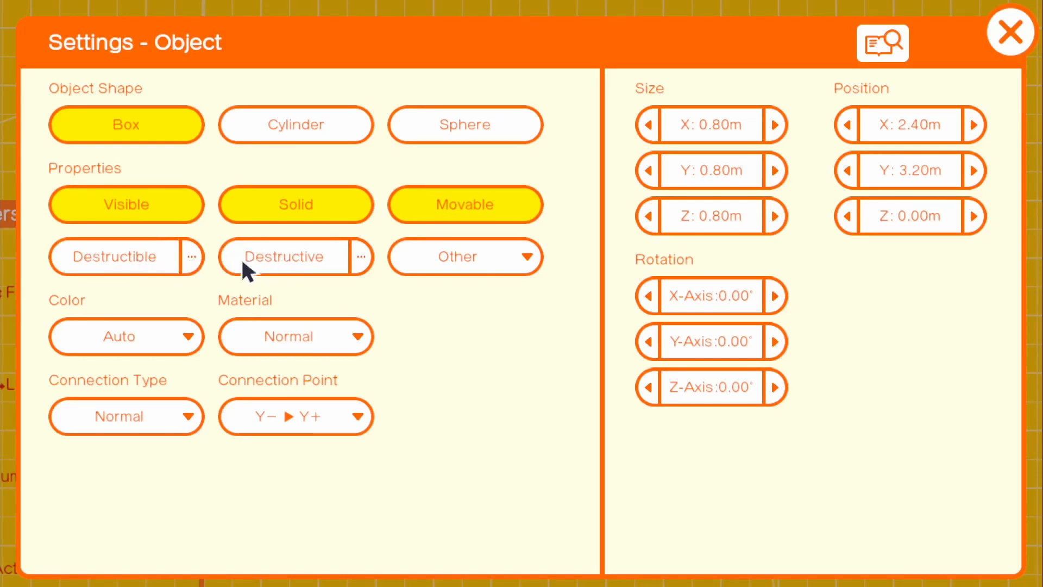
{"action": "mouse_move", "coordinate": [526, 259]}
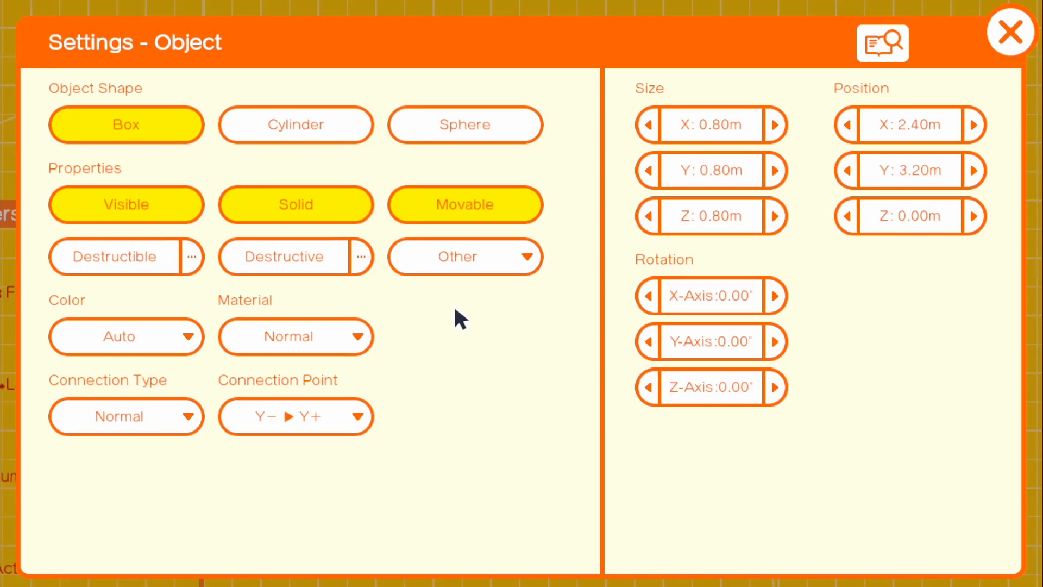
{"action": "left_click", "coordinate": [295, 416]}
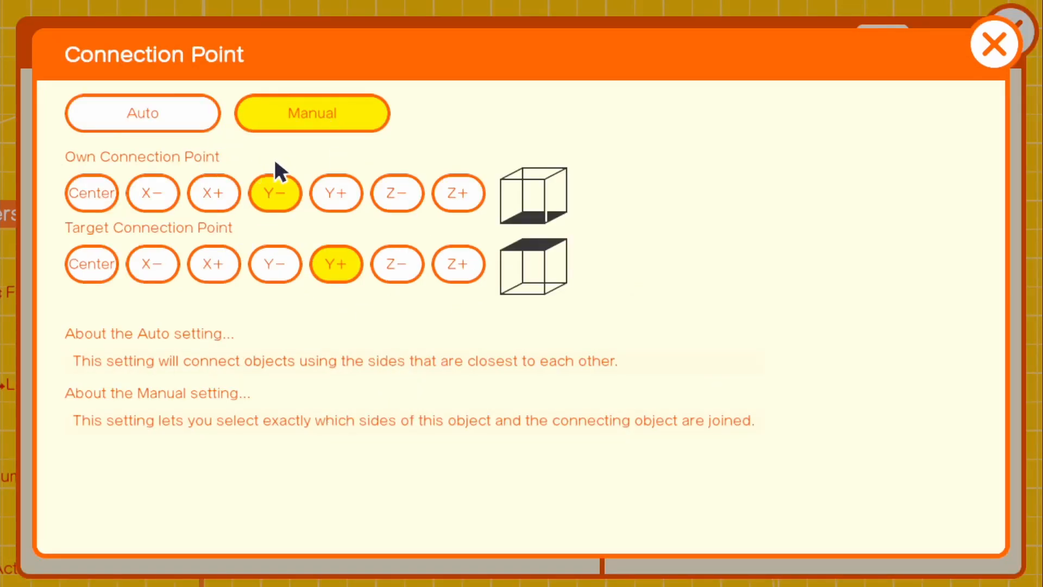
{"action": "mouse_move", "coordinate": [349, 193]}
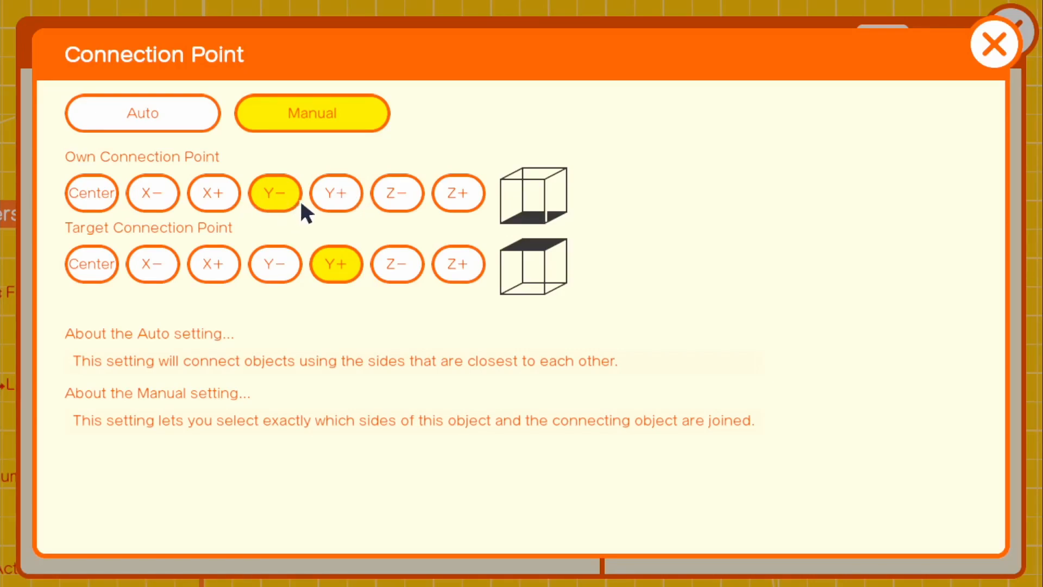
{"action": "mouse_move", "coordinate": [341, 199]}
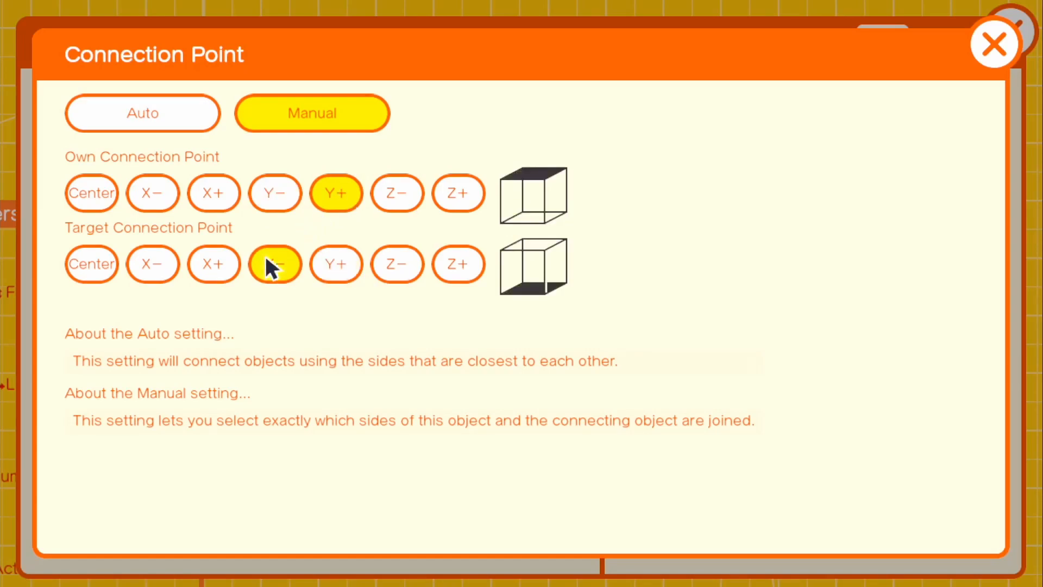
{"action": "left_click", "coordinate": [275, 264]}
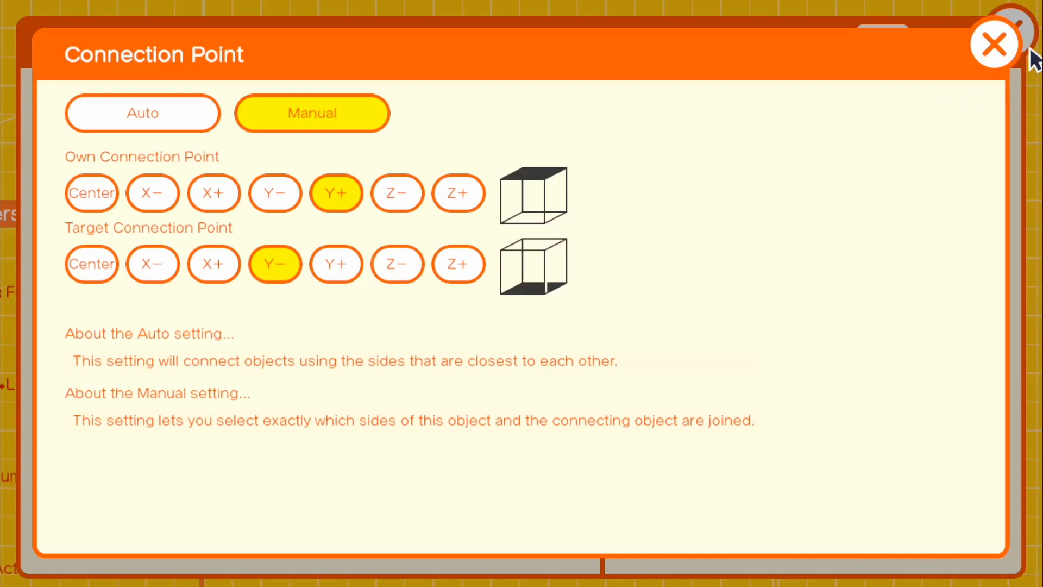
{"action": "left_click", "coordinate": [995, 45]}
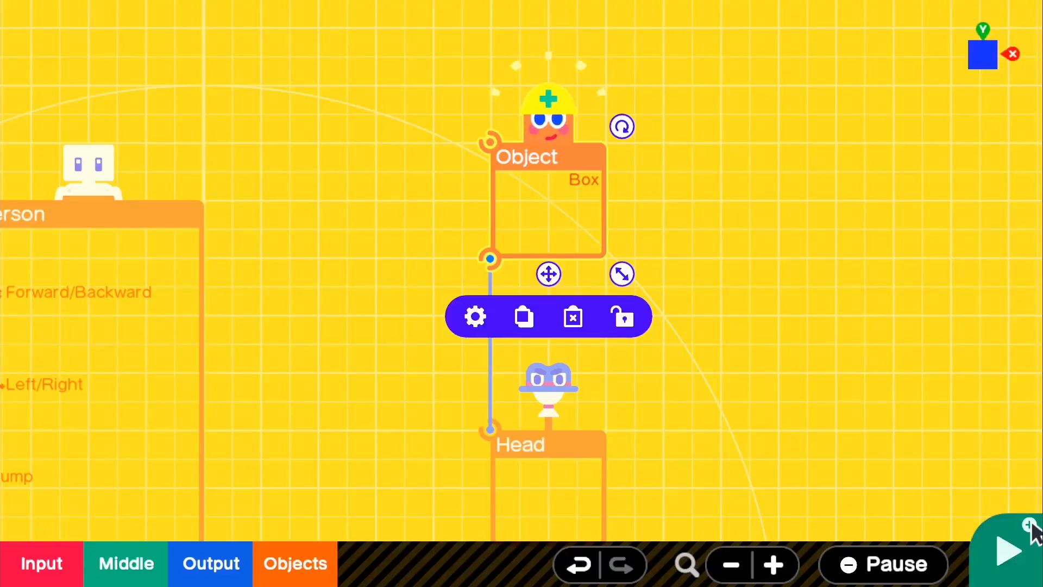
{"action": "left_click", "coordinate": [1008, 551]}
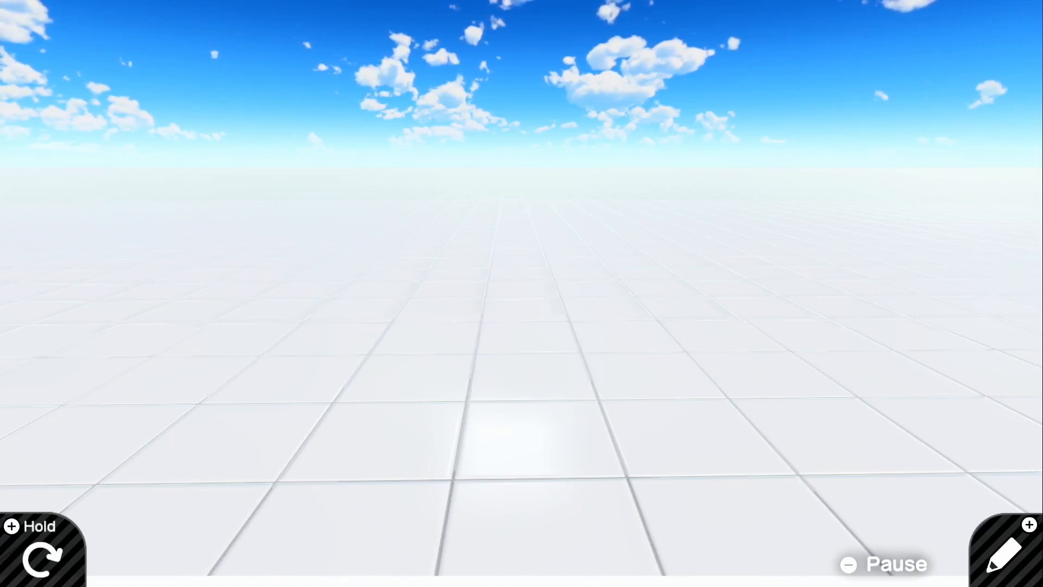
{"action": "left_click", "coordinate": [1002, 565]}
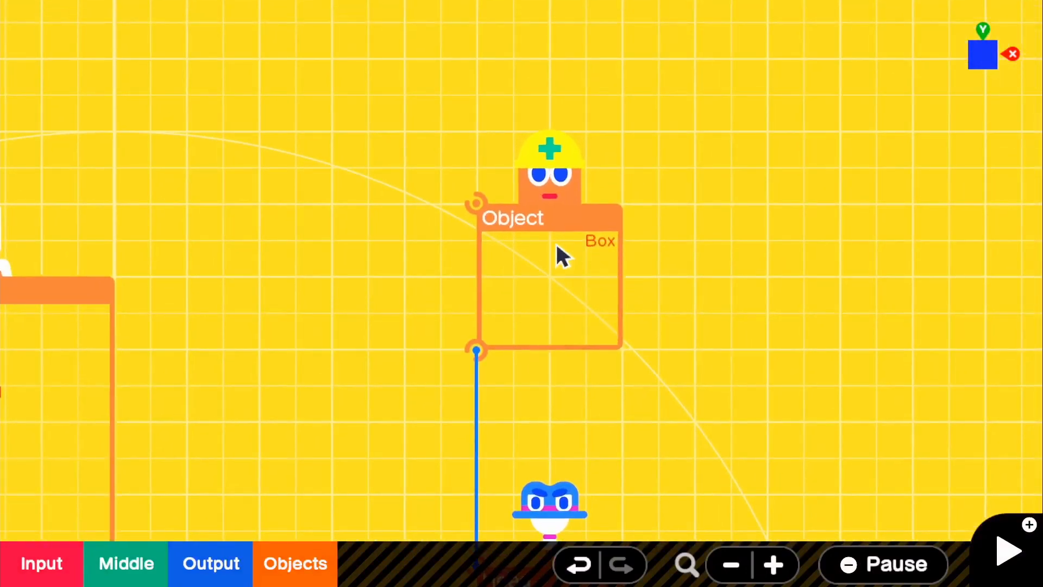
Resize the box Object to 0.10 × 0.10 × 0.90 m.
{"action": "left_click", "coordinate": [559, 255]}
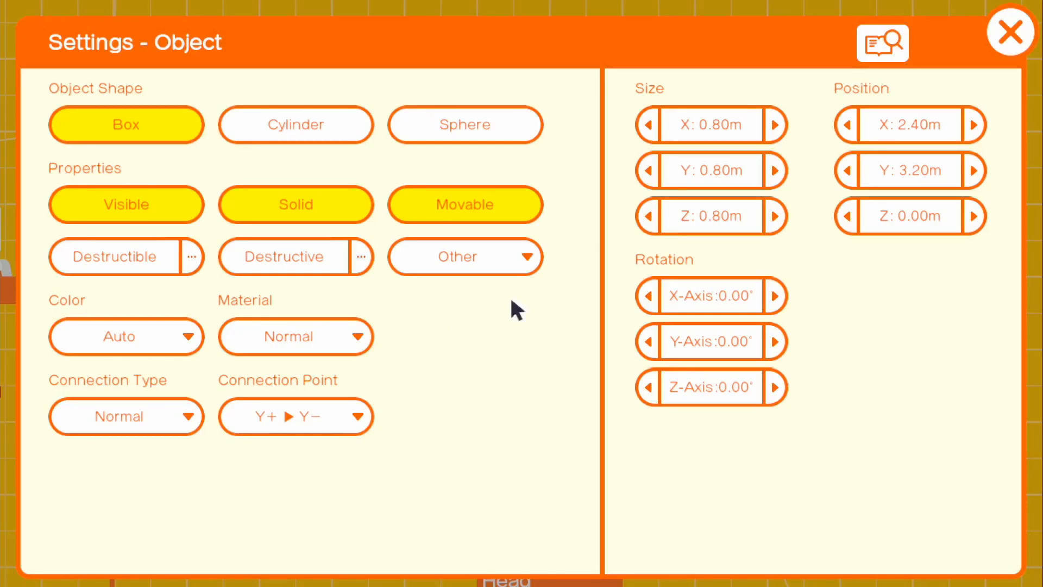
{"action": "mouse_move", "coordinate": [932, 249]}
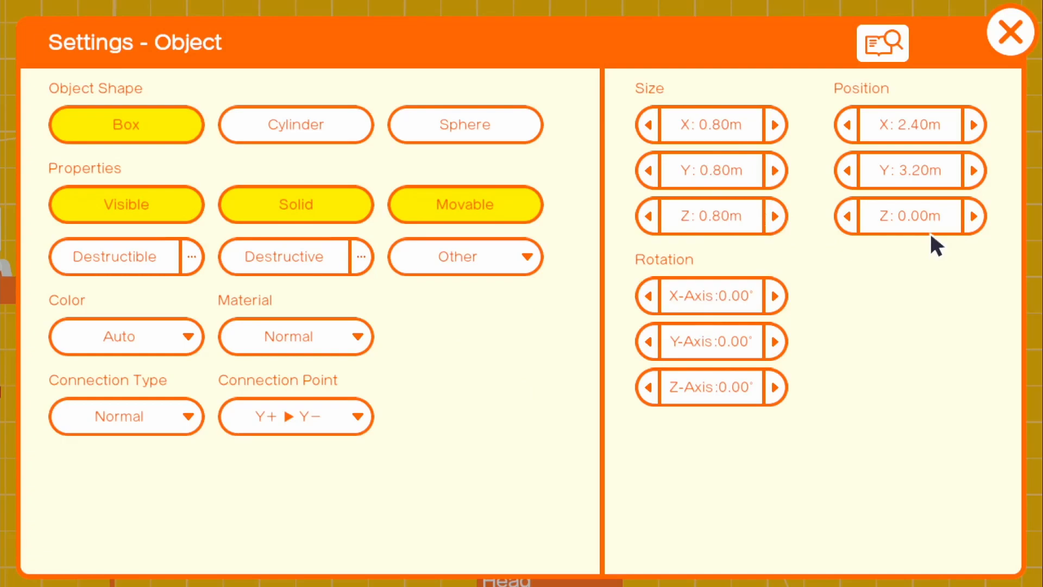
{"action": "mouse_move", "coordinate": [944, 206]}
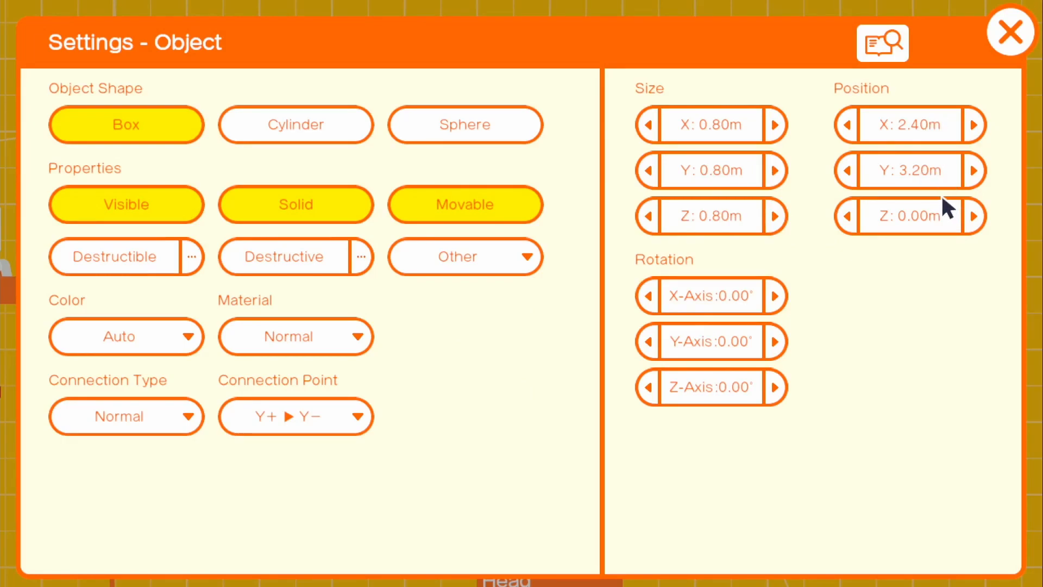
{"action": "mouse_move", "coordinate": [802, 193]}
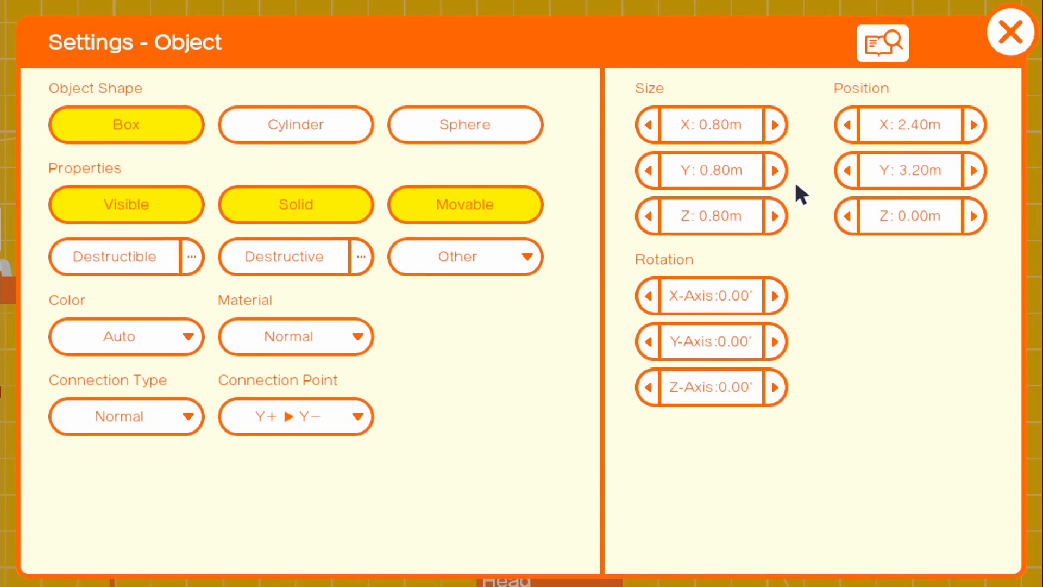
{"action": "mouse_move", "coordinate": [925, 190]}
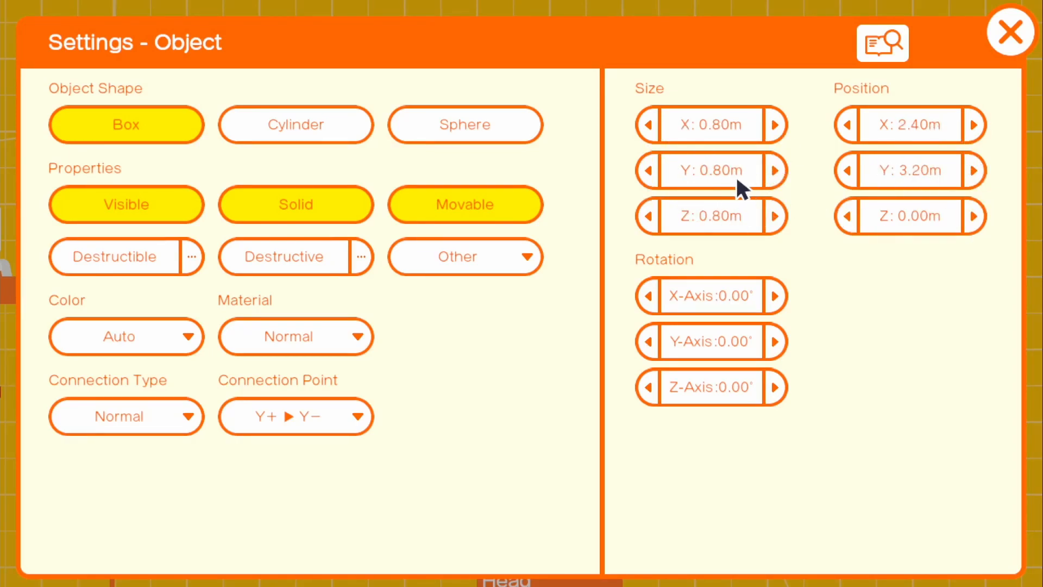
{"action": "mouse_move", "coordinate": [706, 168]}
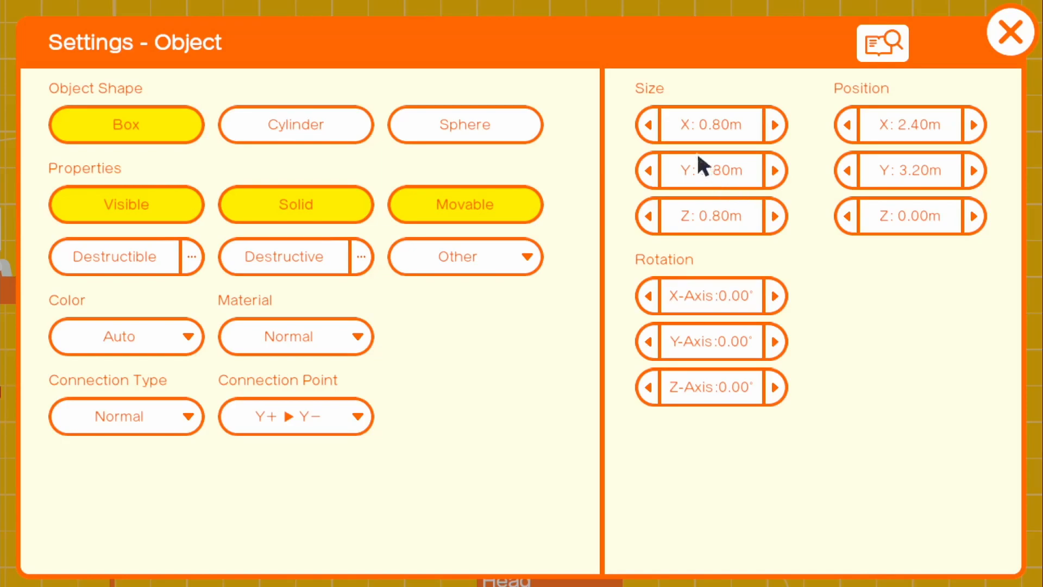
{"action": "left_click", "coordinate": [649, 125]}
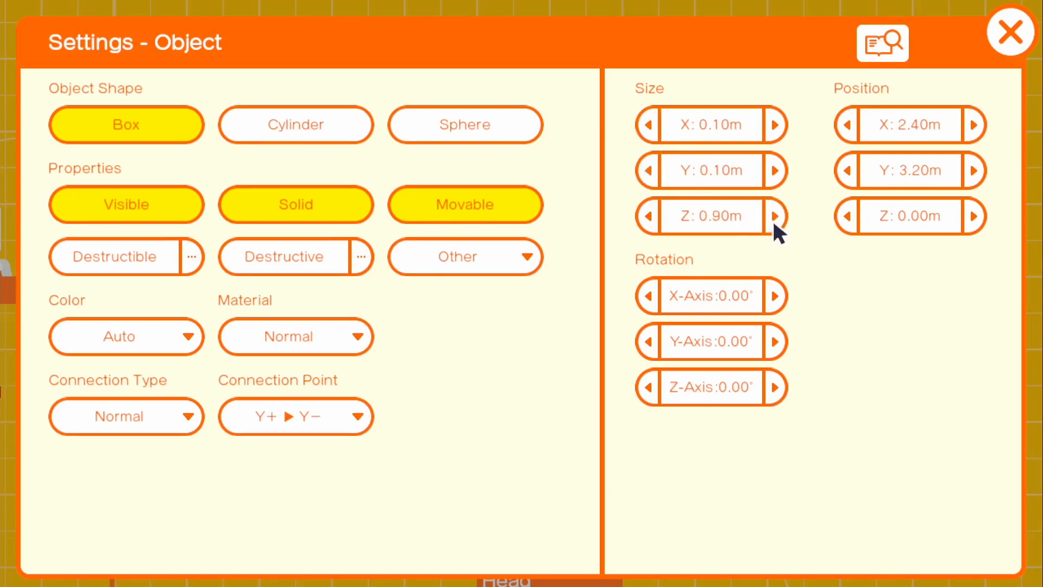
{"action": "left_click", "coordinate": [1008, 33]}
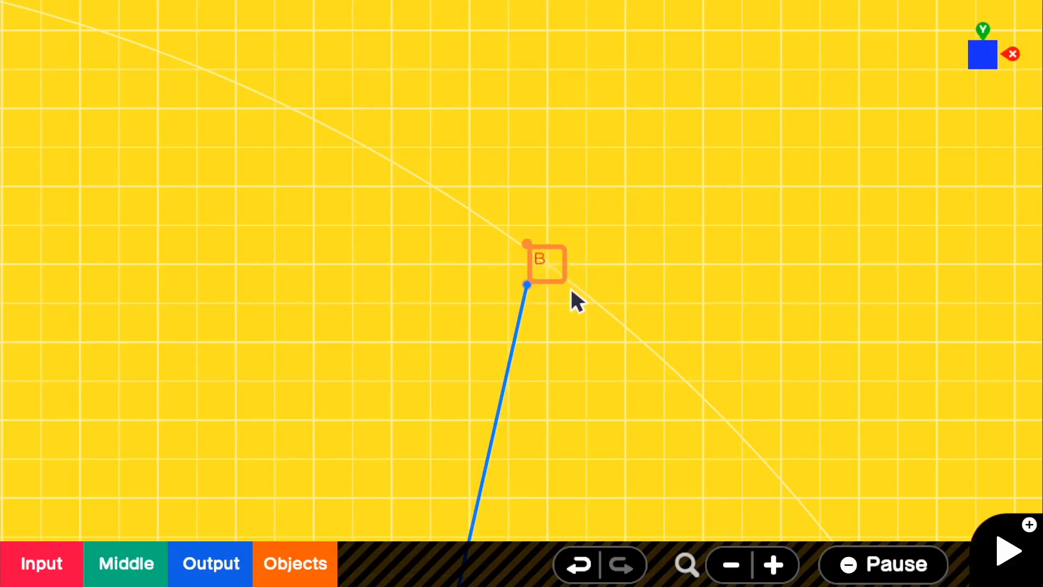
{"action": "mouse_move", "coordinate": [656, 268]}
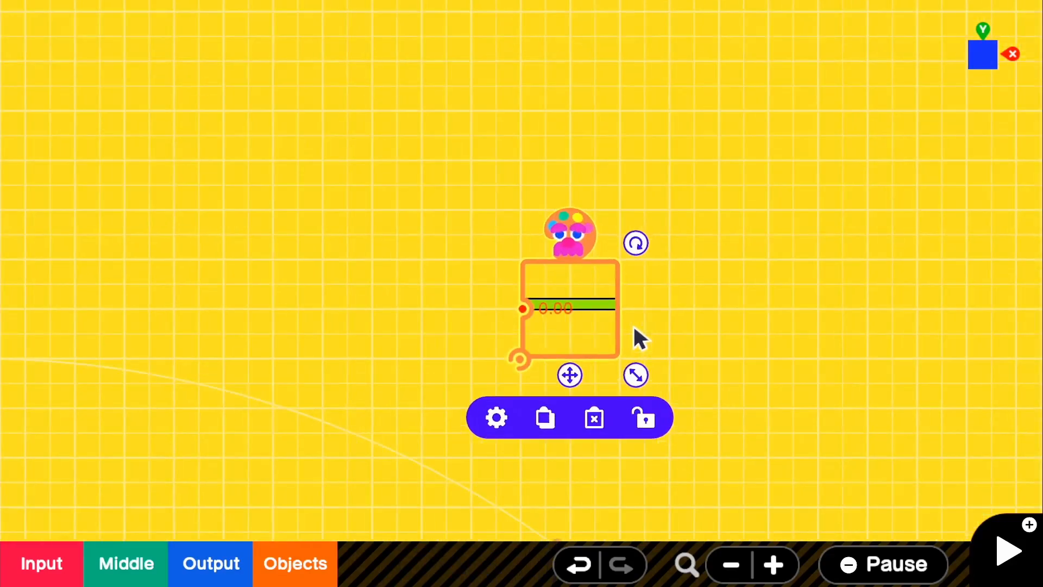
Open the health-bar Texture Nodon's settings to draw the green bar.
{"action": "left_click", "coordinate": [496, 418]}
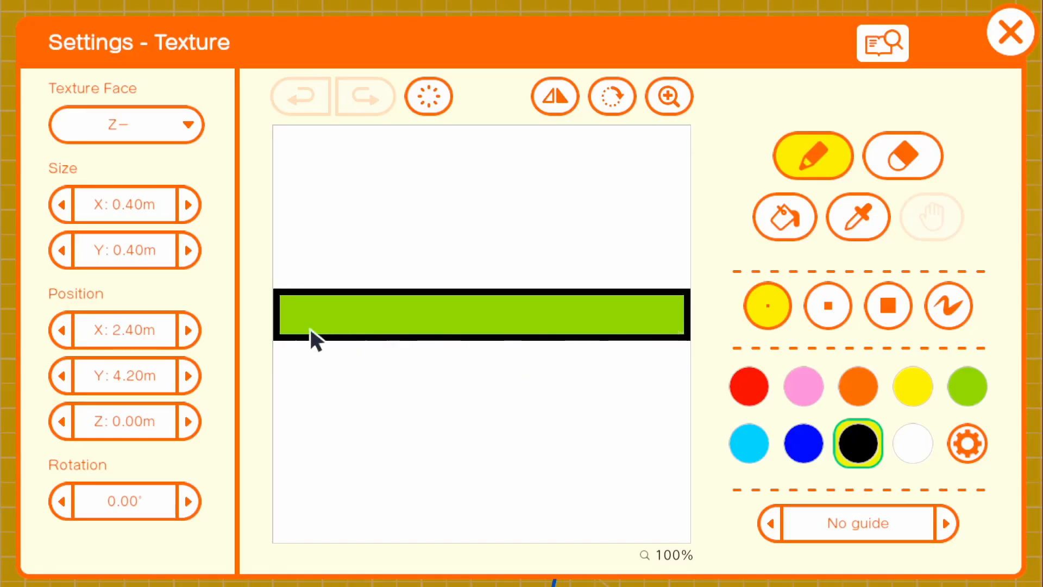
{"action": "mouse_move", "coordinate": [602, 329]}
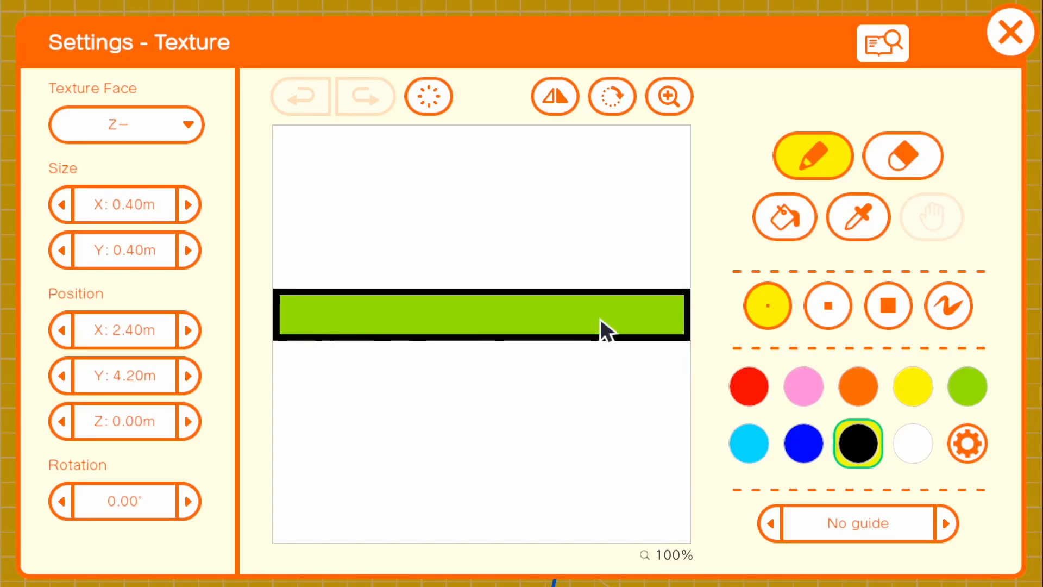
{"action": "mouse_move", "coordinate": [577, 298]}
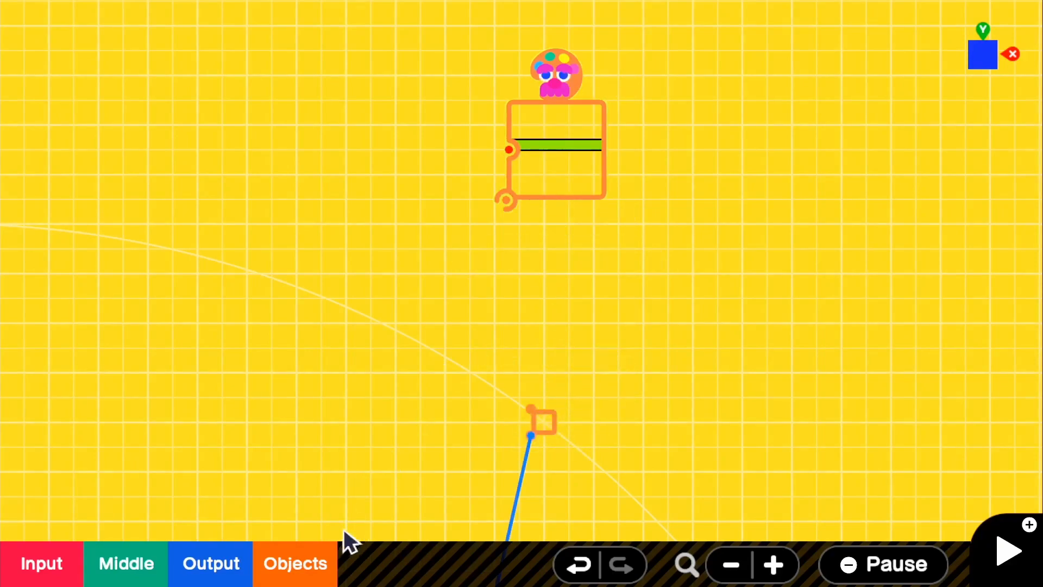
Attach the health-bar Texture Nodon to the box Object.
{"action": "left_click", "coordinate": [545, 421]}
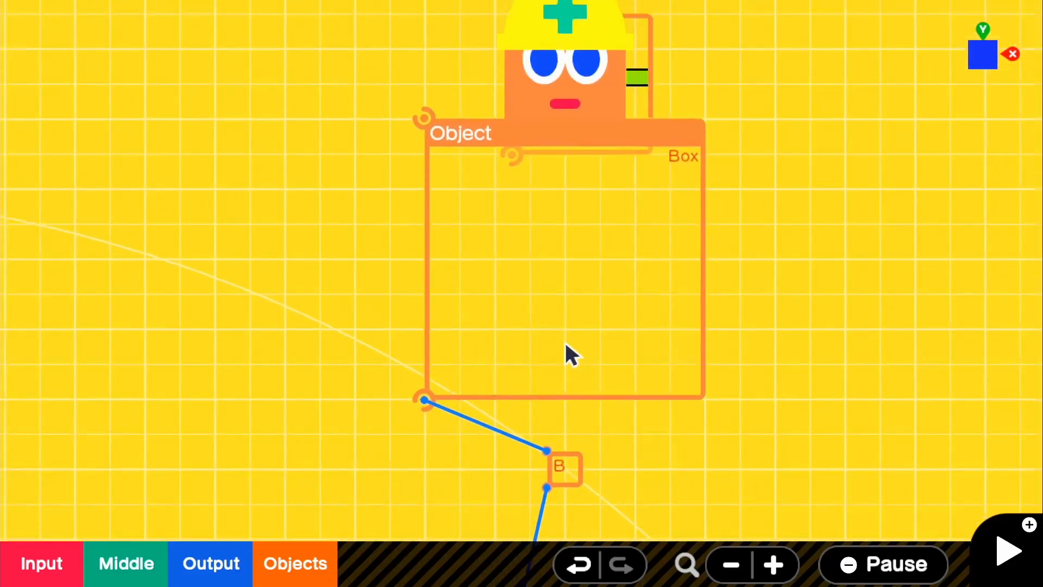
{"action": "left_click", "coordinate": [571, 352]}
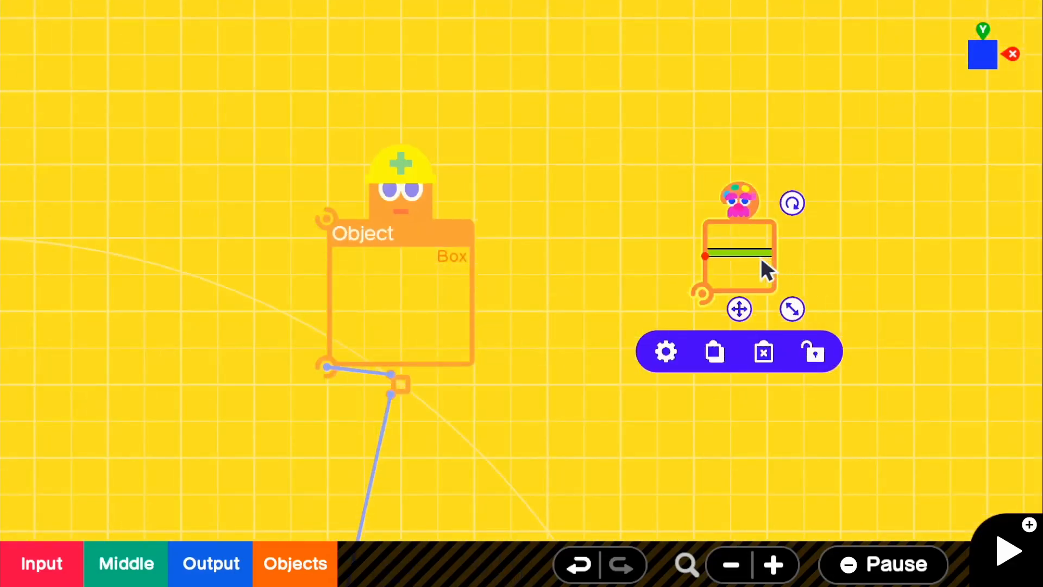
{"action": "left_click_drag", "start_coordinate": [765, 273], "coordinate": [576, 299]}
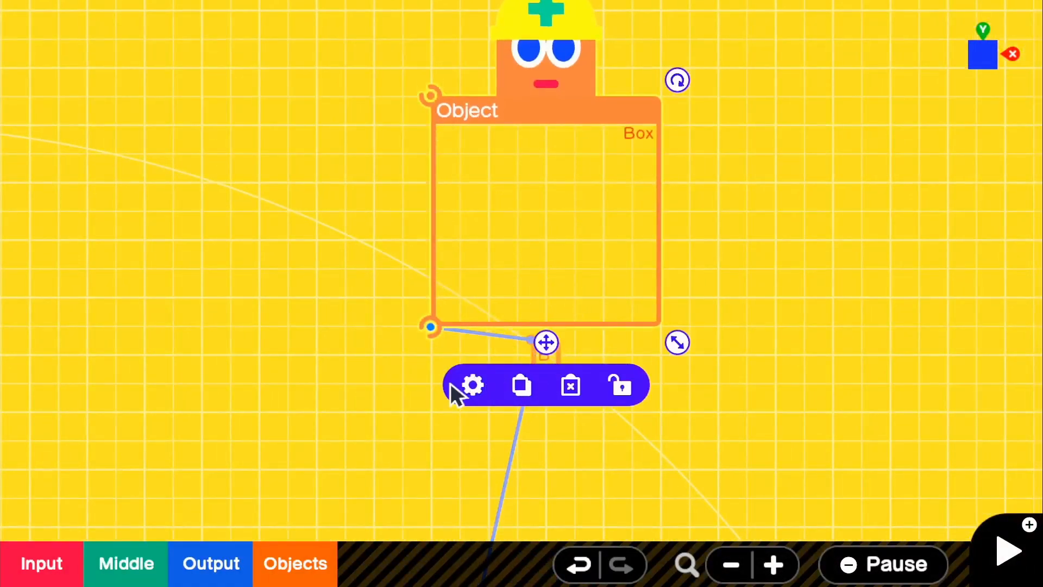
Set the 0.80 m box's connection point to Manual, Own Z− to Target Z+.
{"action": "left_click", "coordinate": [473, 386]}
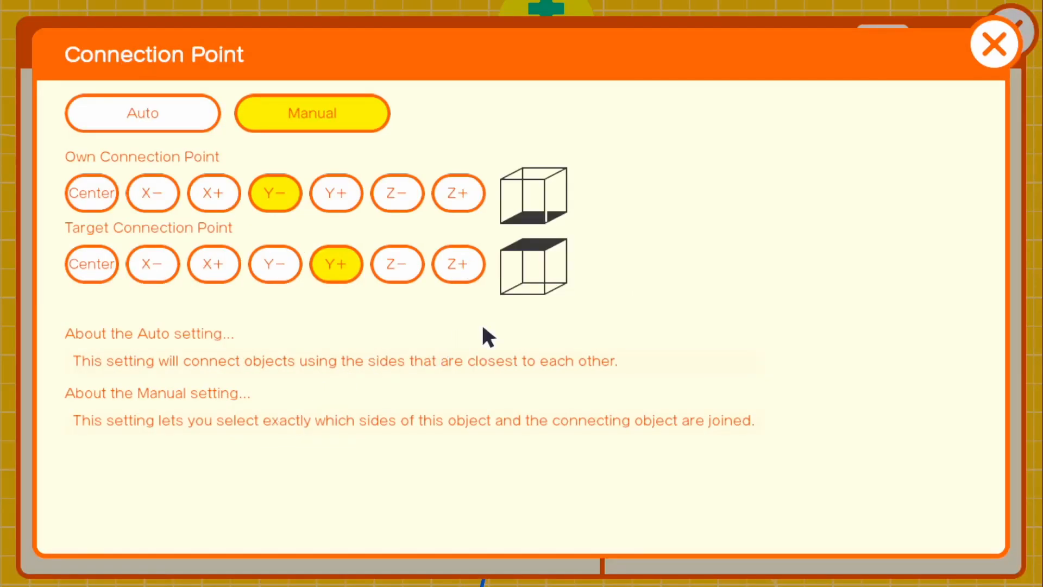
{"action": "left_click", "coordinate": [458, 264]}
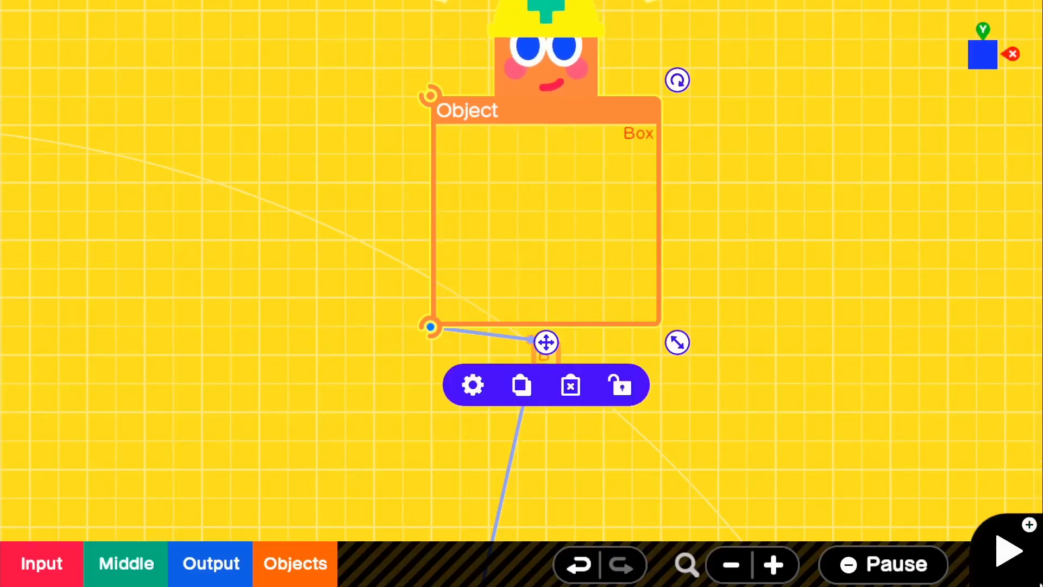
{"action": "left_click", "coordinate": [1008, 549]}
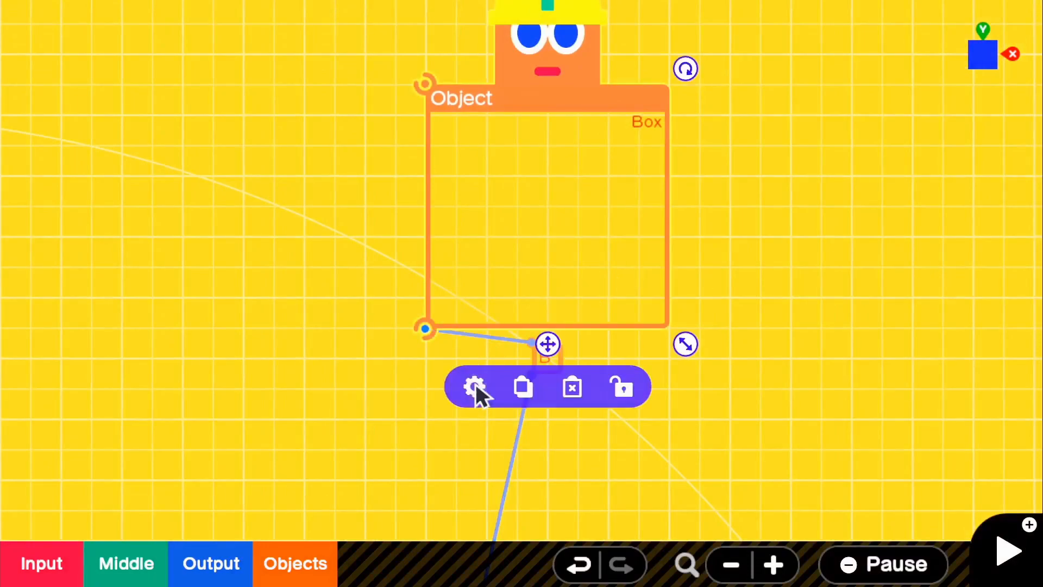
{"action": "left_click", "coordinate": [477, 387]}
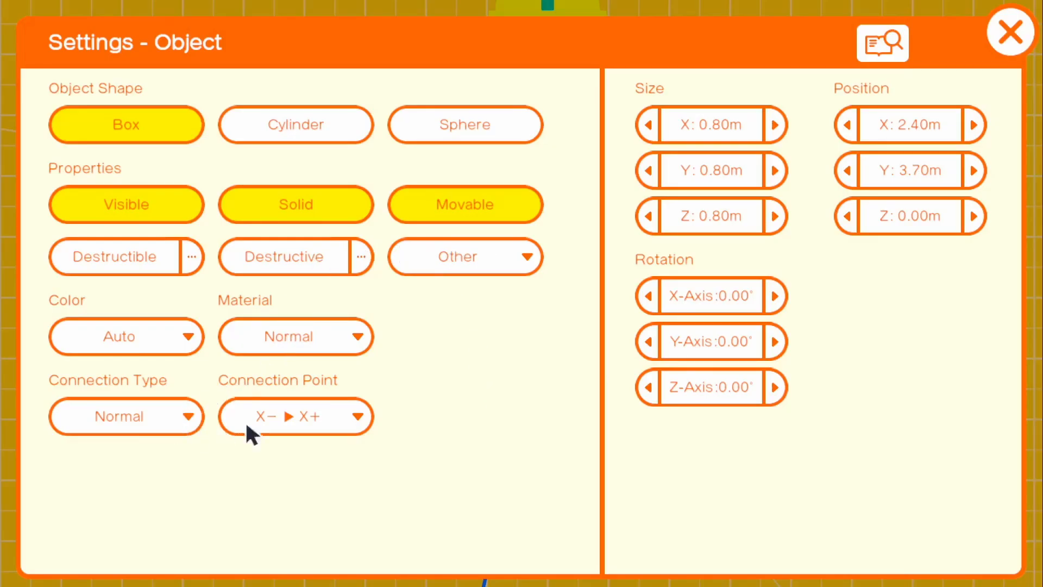
{"action": "left_click", "coordinate": [296, 416]}
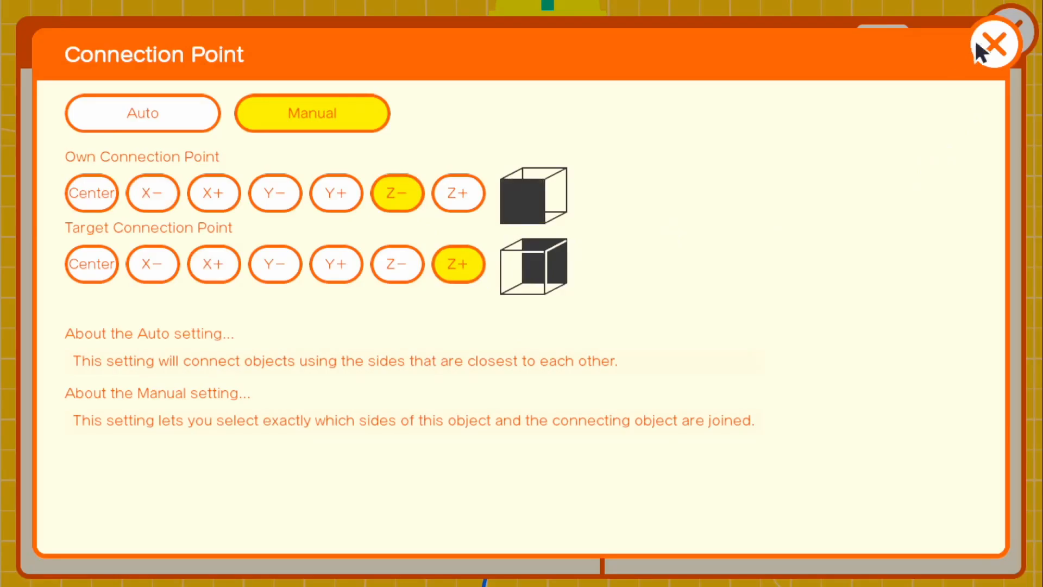
{"action": "left_click", "coordinate": [996, 42]}
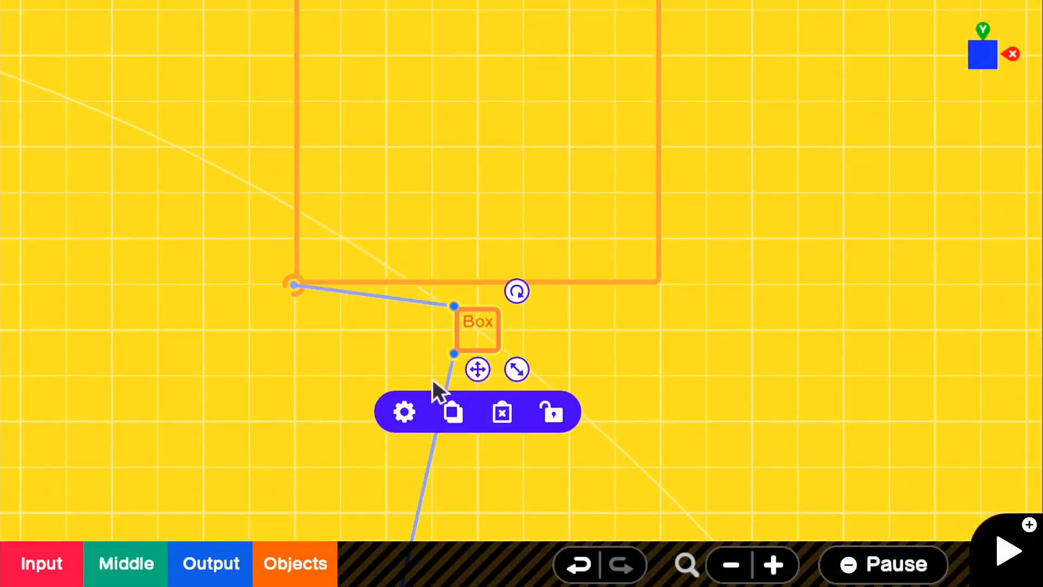
{"action": "left_click", "coordinate": [403, 411]}
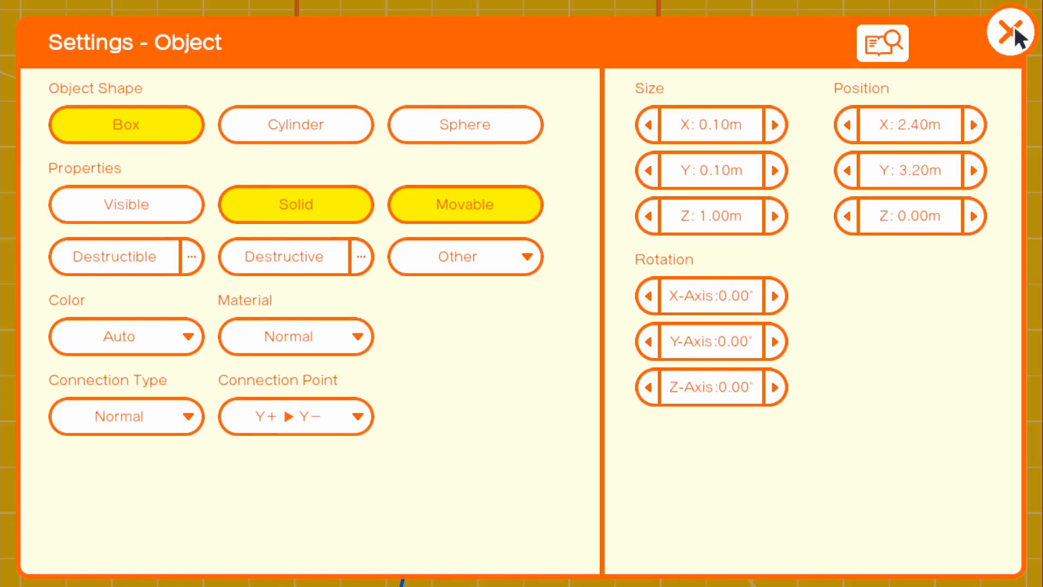
{"action": "left_click", "coordinate": [1011, 34]}
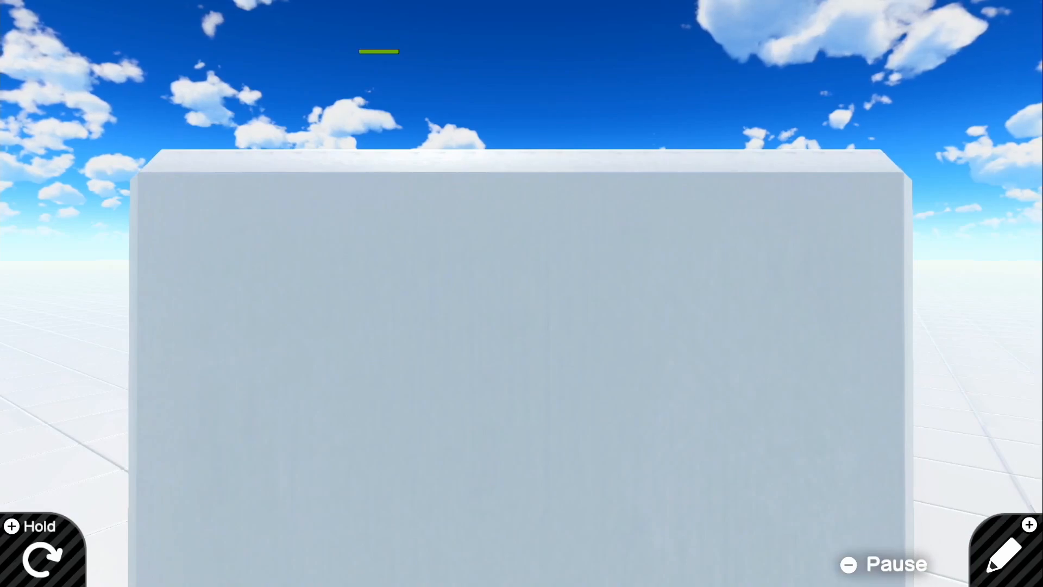
{"action": "left_click", "coordinate": [1002, 562]}
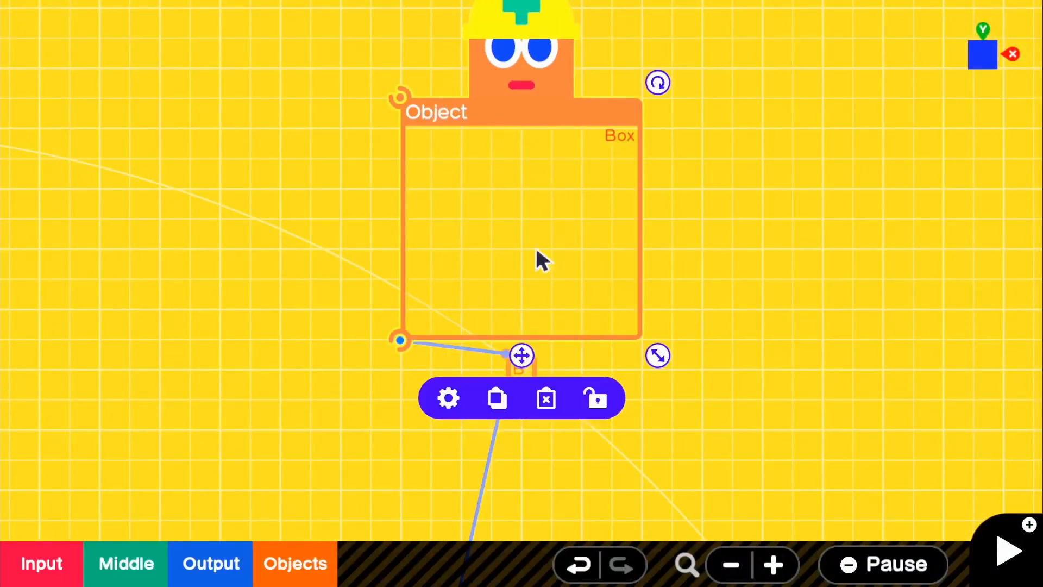
Resize the health-bar box to X 0.40 m, Y 0.20 m, Z 0.10 m.
{"action": "left_click", "coordinate": [448, 398]}
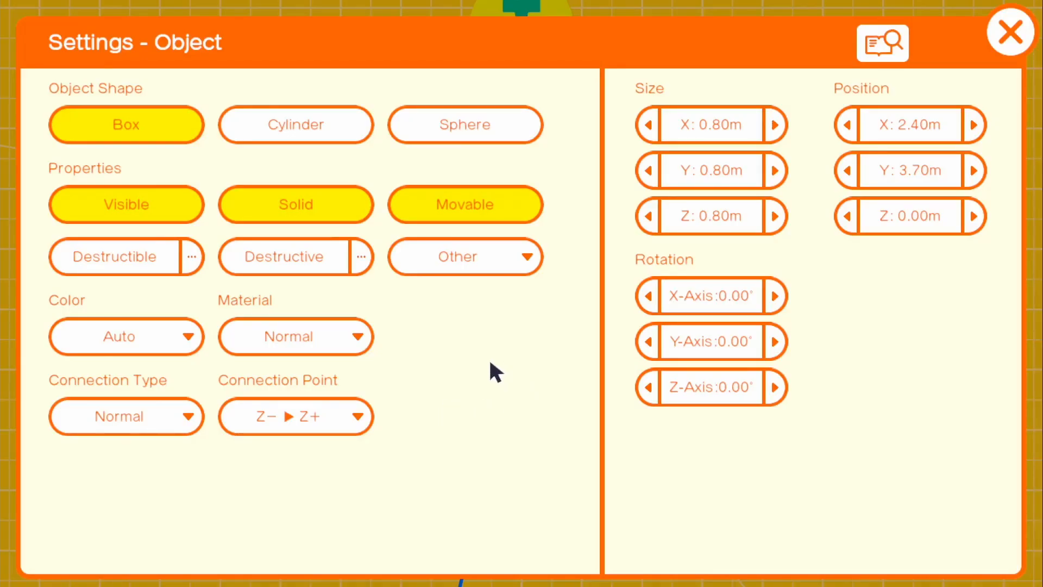
{"action": "mouse_move", "coordinate": [699, 130]}
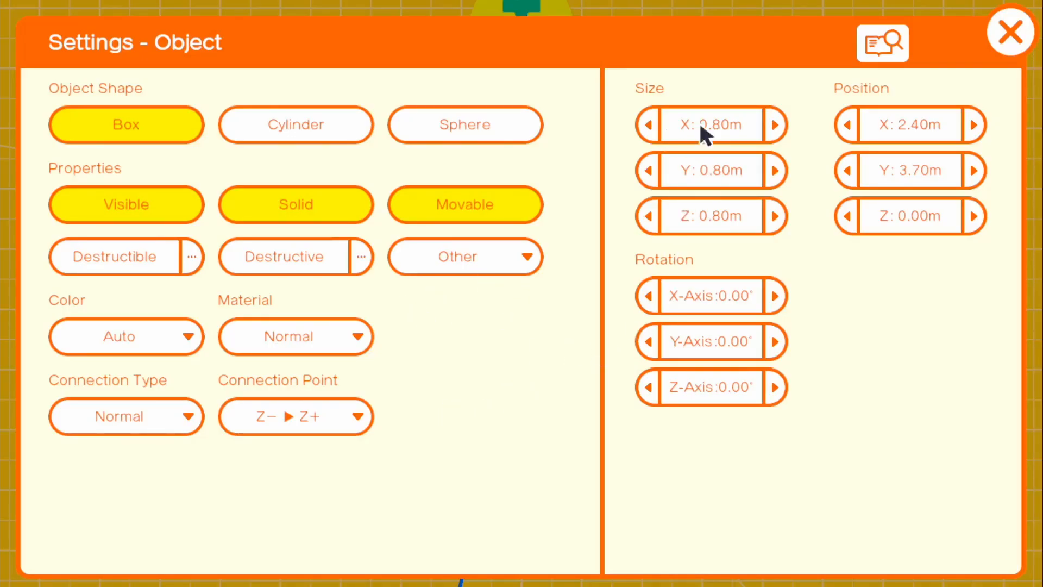
{"action": "mouse_move", "coordinate": [818, 210]}
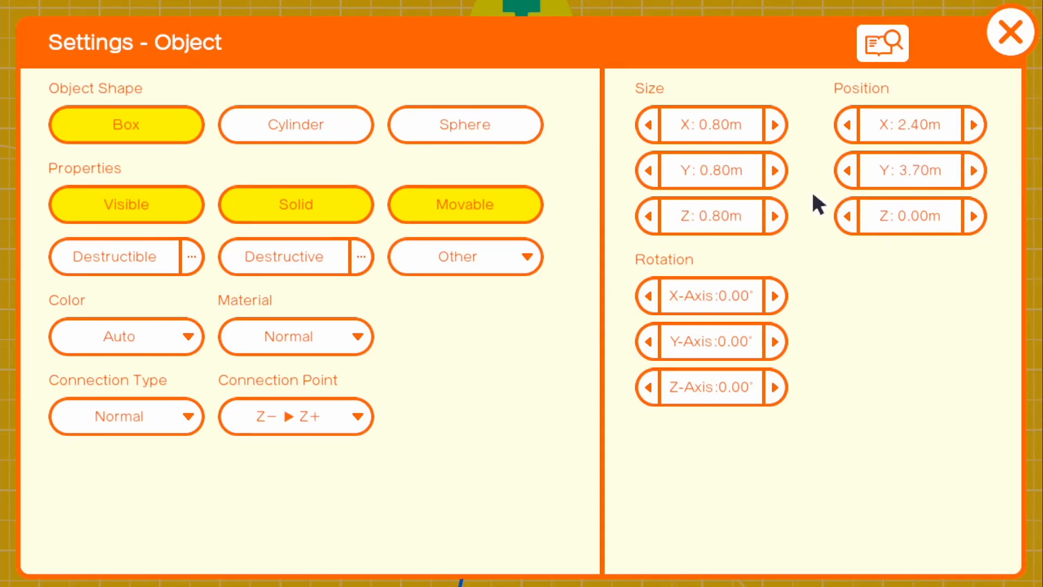
{"action": "mouse_move", "coordinate": [669, 127]}
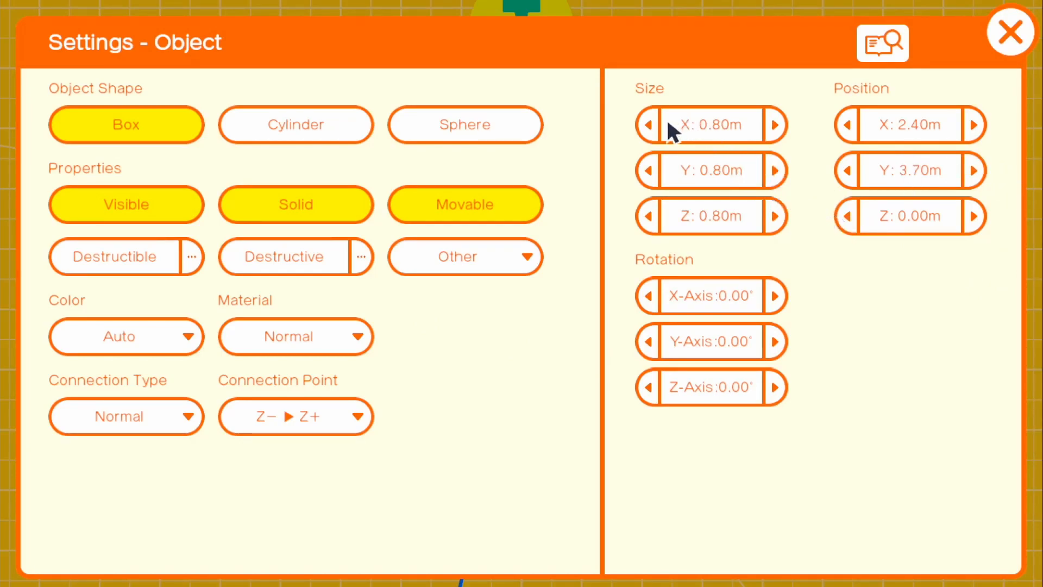
{"action": "left_click", "coordinate": [649, 124]}
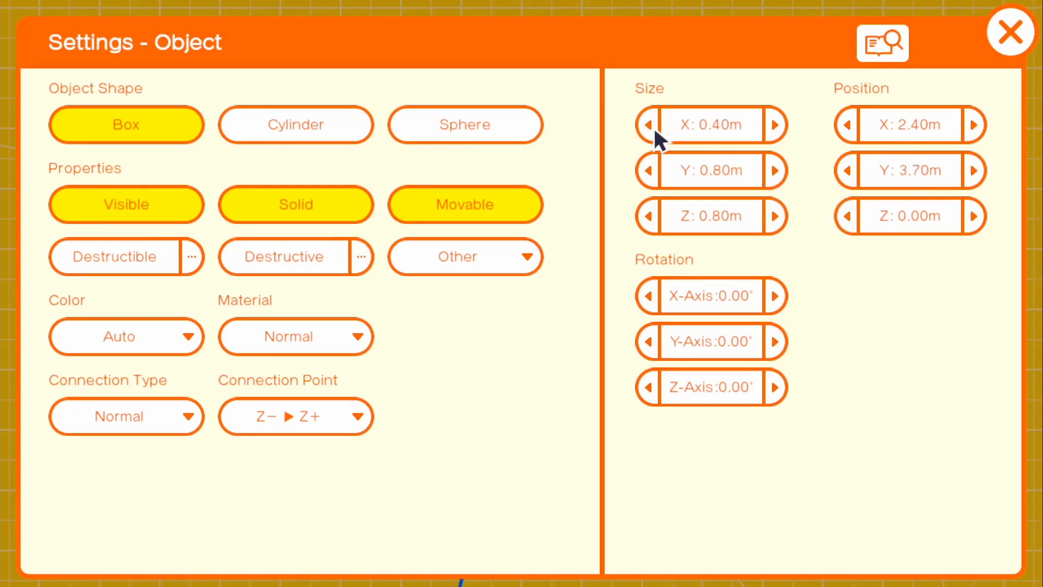
{"action": "mouse_move", "coordinate": [660, 177]}
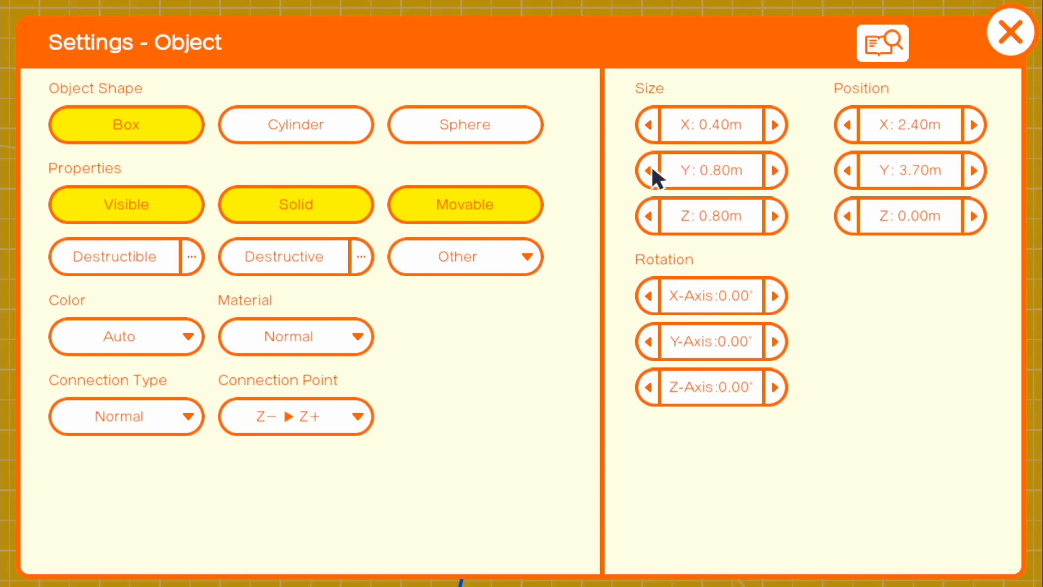
{"action": "left_click", "coordinate": [648, 170]}
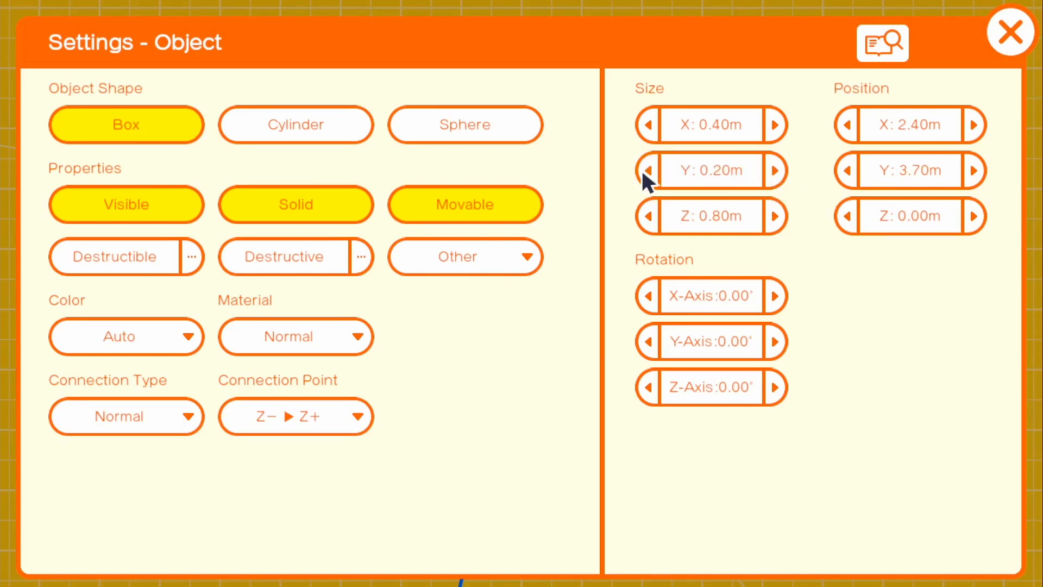
{"action": "left_click", "coordinate": [648, 215]}
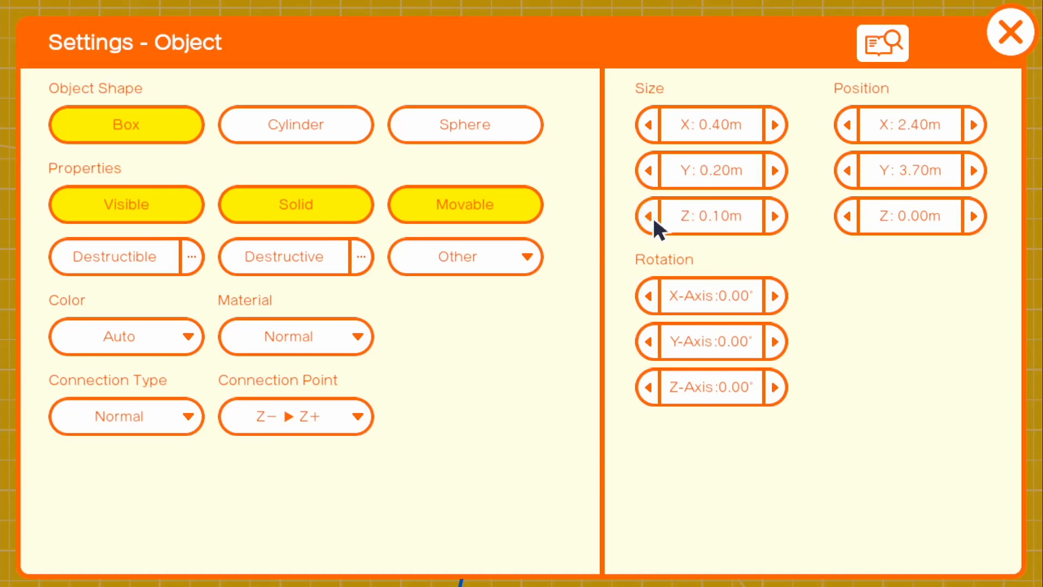
Test-play the game, then return to editing.
{"action": "left_click", "coordinate": [1009, 33]}
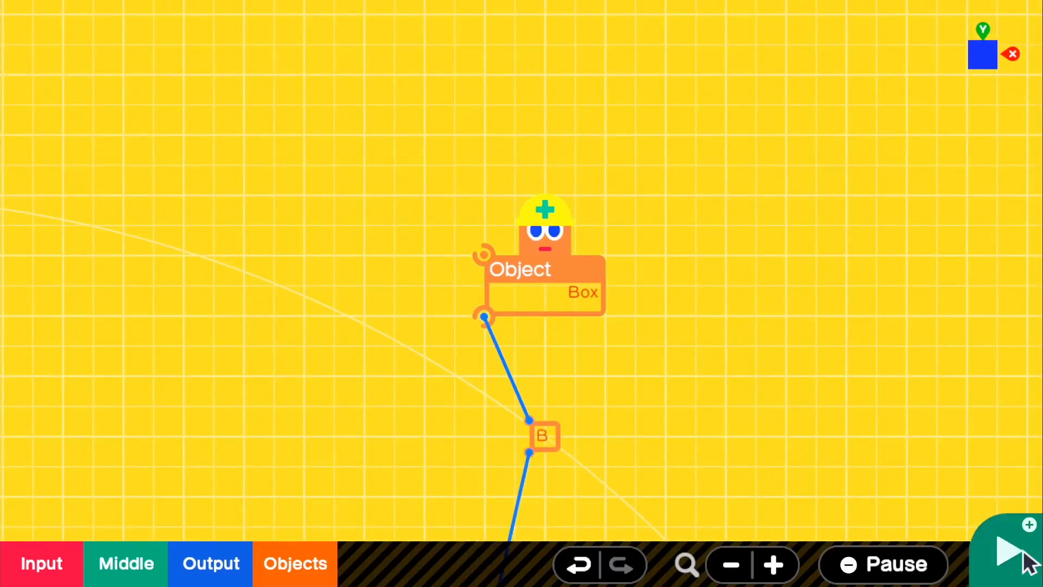
{"action": "left_click", "coordinate": [1013, 553]}
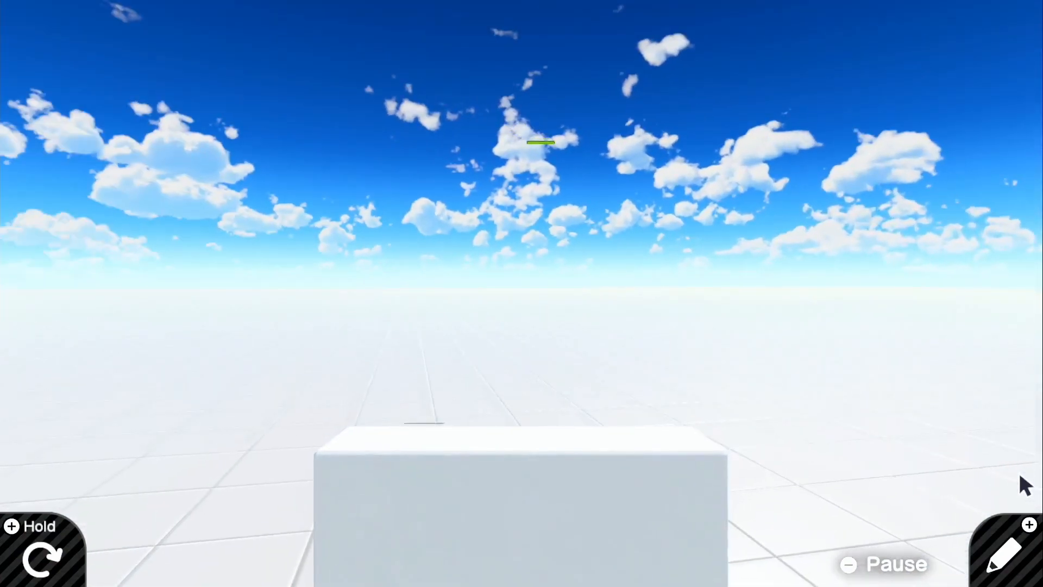
{"action": "left_click", "coordinate": [1005, 564]}
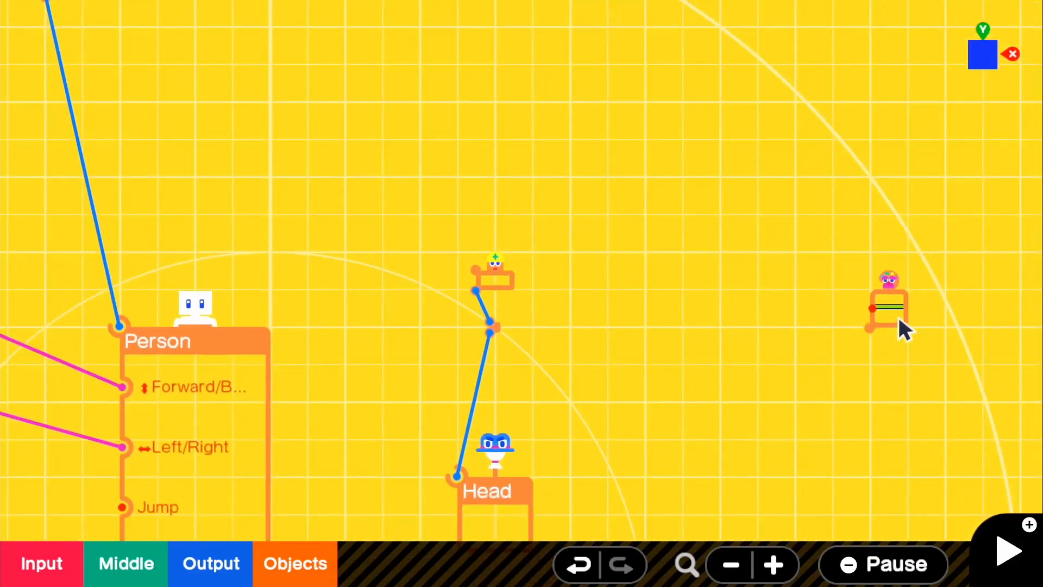
Turn off the Visible property on the health-bar box Object.
{"action": "left_click", "coordinate": [888, 311]}
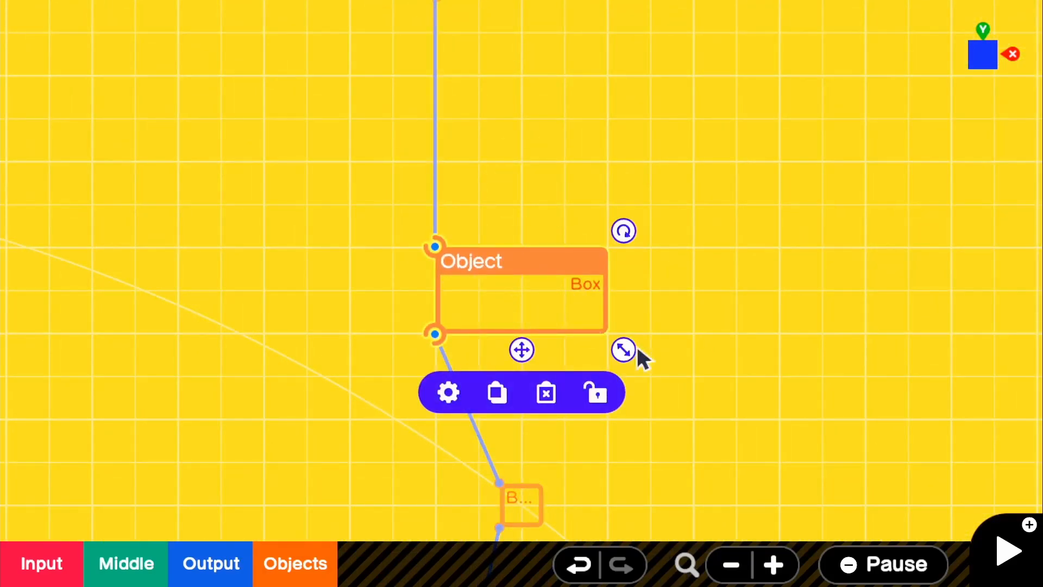
{"action": "left_click", "coordinate": [448, 393]}
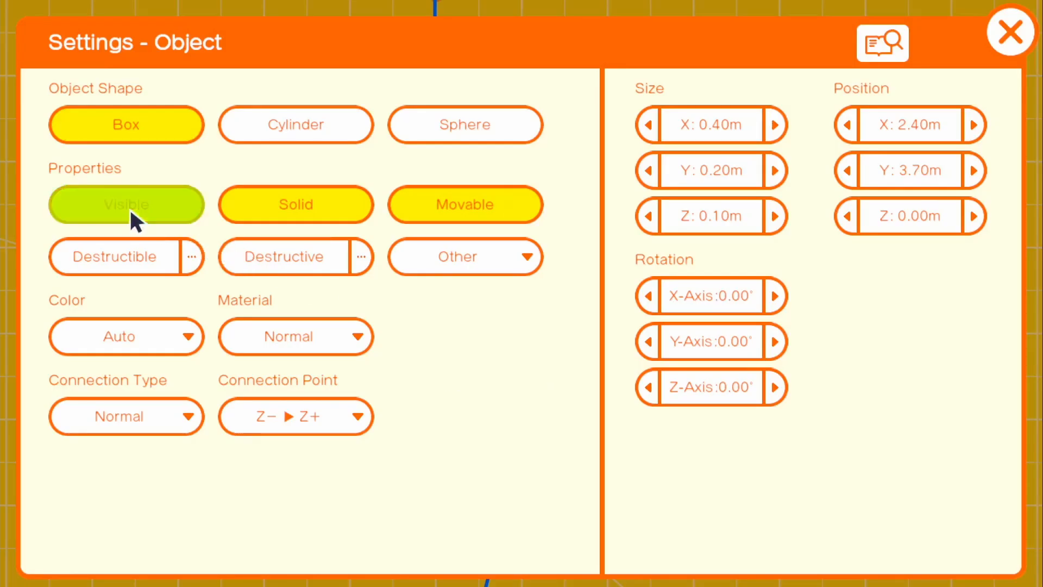
{"action": "left_click", "coordinate": [1011, 34]}
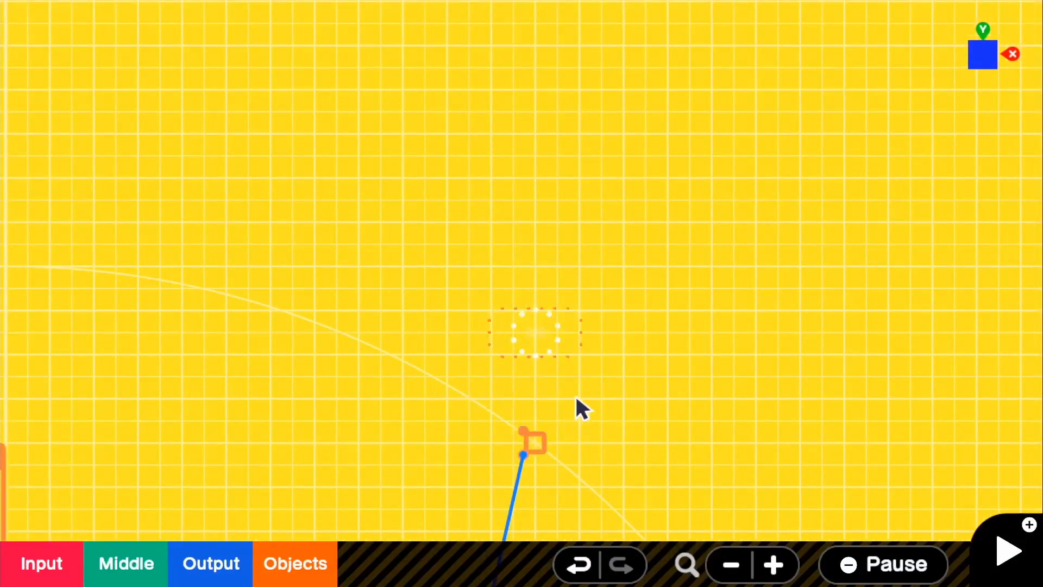
Place a Number Object from Special Objects onto the programming grid.
{"action": "left_click", "coordinate": [295, 578]}
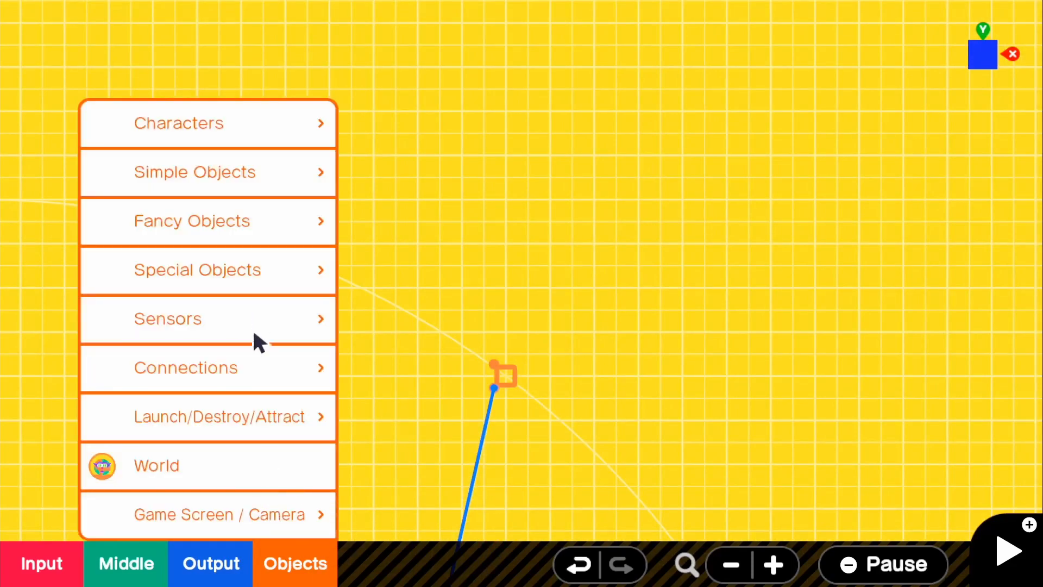
{"action": "left_click", "coordinate": [168, 319]}
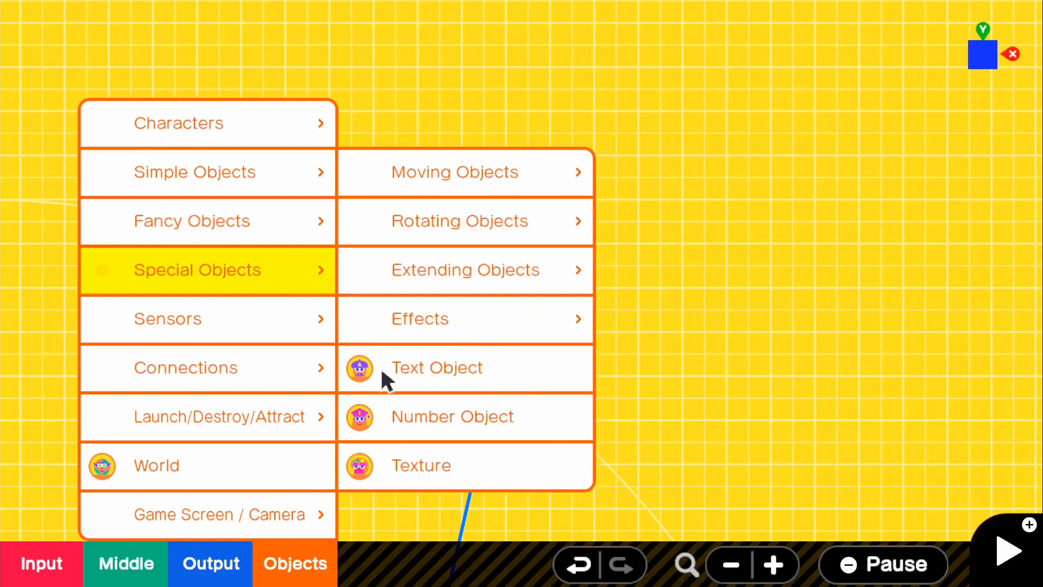
{"action": "mouse_move", "coordinate": [502, 458]}
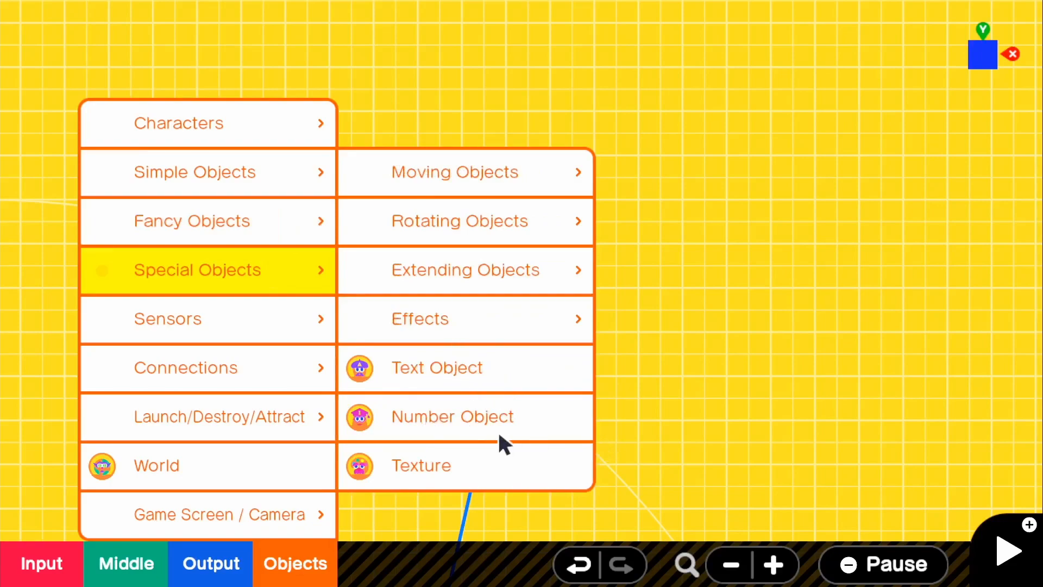
{"action": "left_click", "coordinate": [453, 416]}
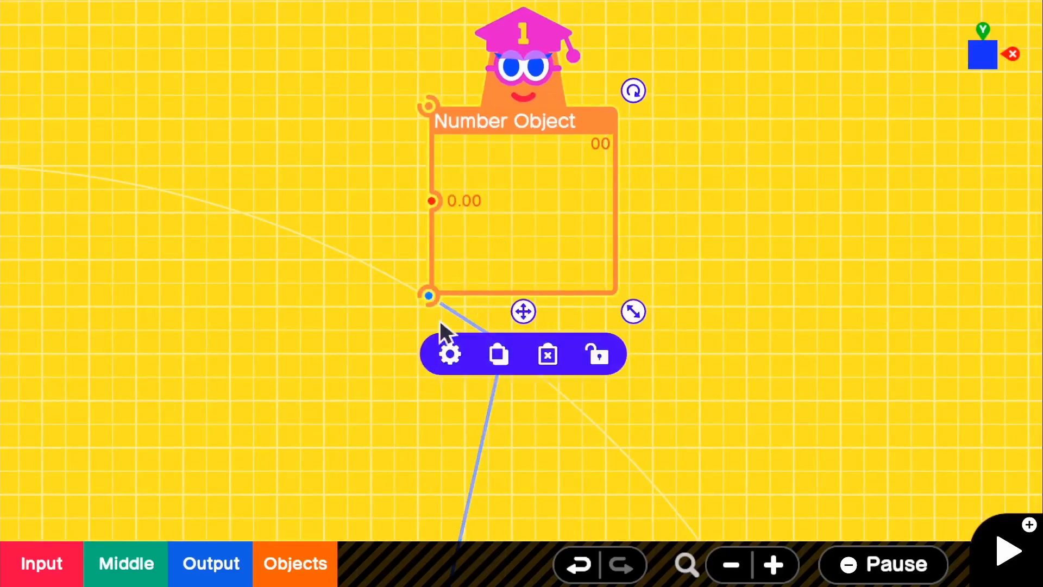
Turn off Destructive on the Number Object and connect it Own Z− to Target Z+.
{"action": "left_click", "coordinate": [449, 354]}
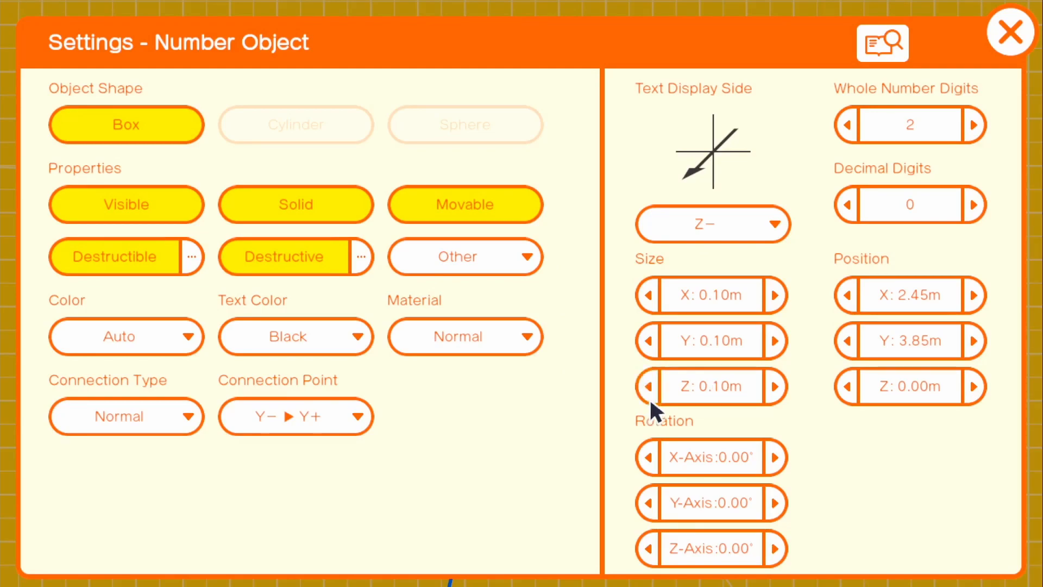
{"action": "left_click", "coordinate": [284, 257]}
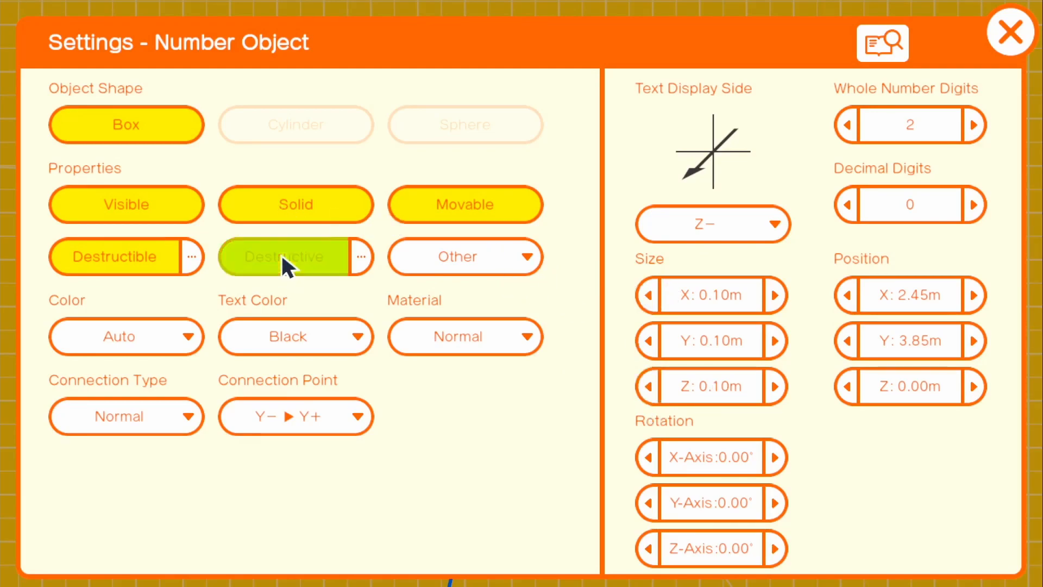
{"action": "left_click", "coordinate": [296, 417]}
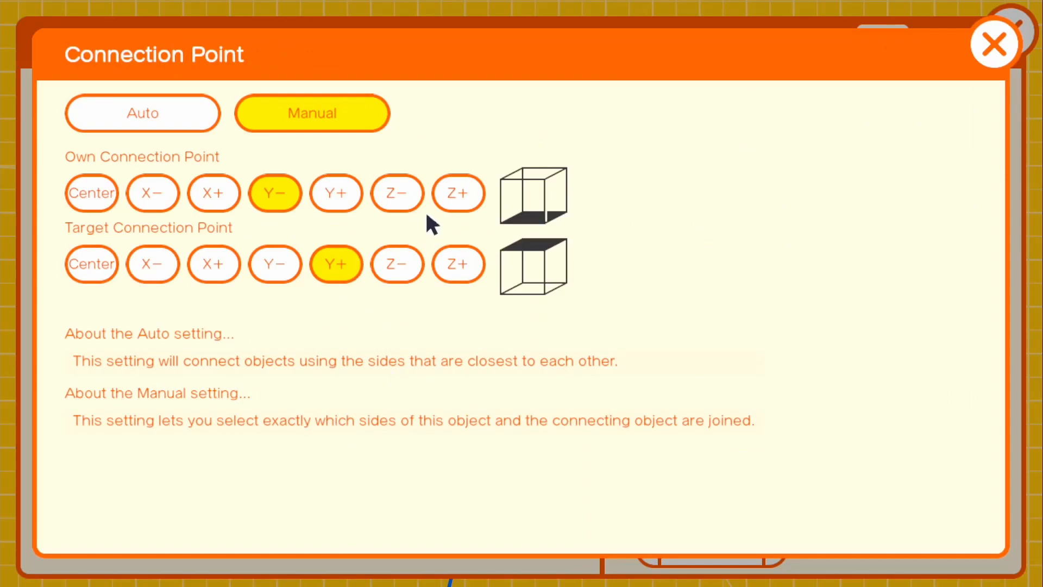
{"action": "left_click", "coordinate": [458, 264]}
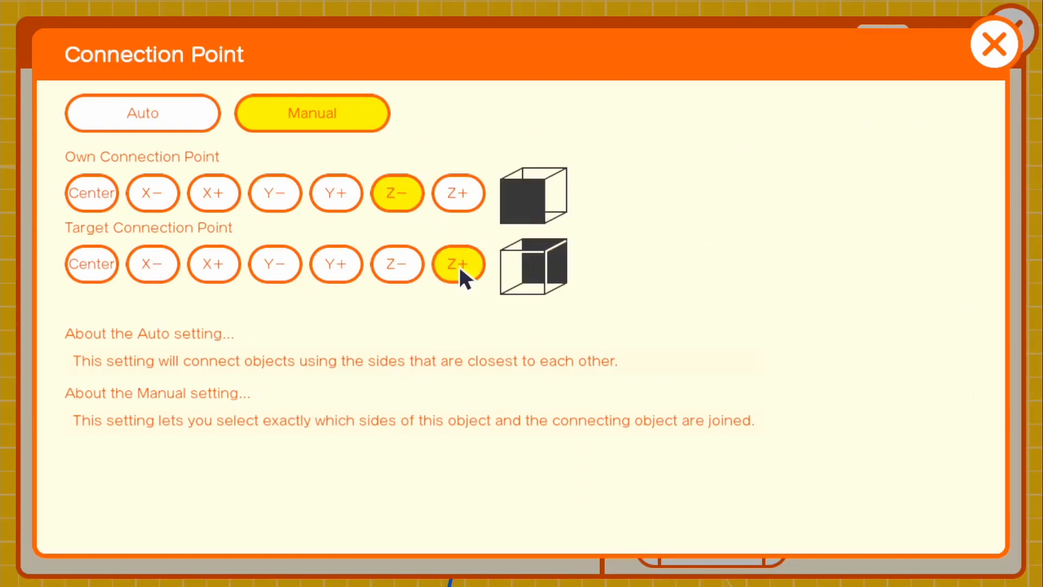
{"action": "left_click", "coordinate": [995, 43]}
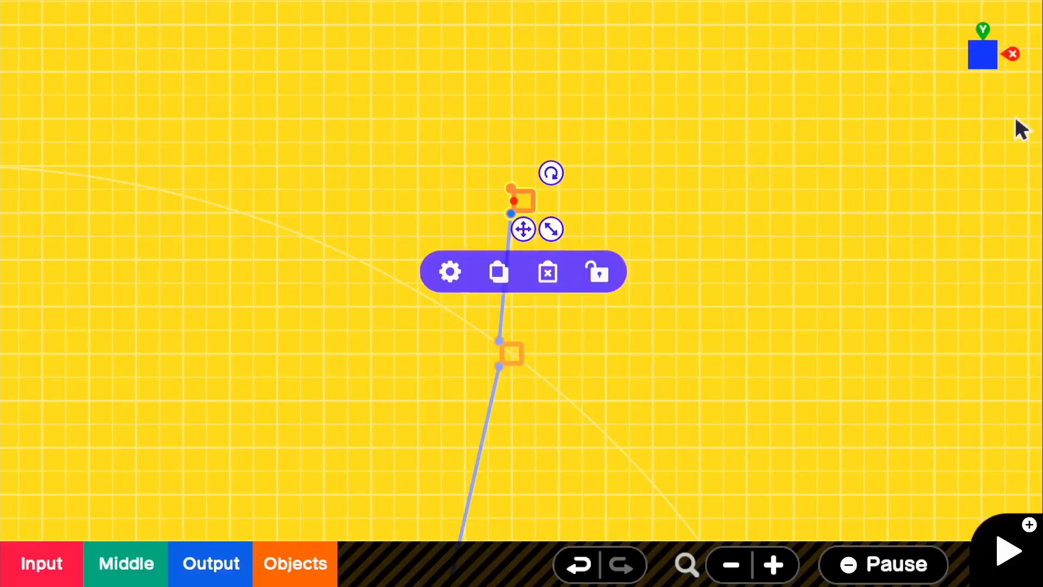